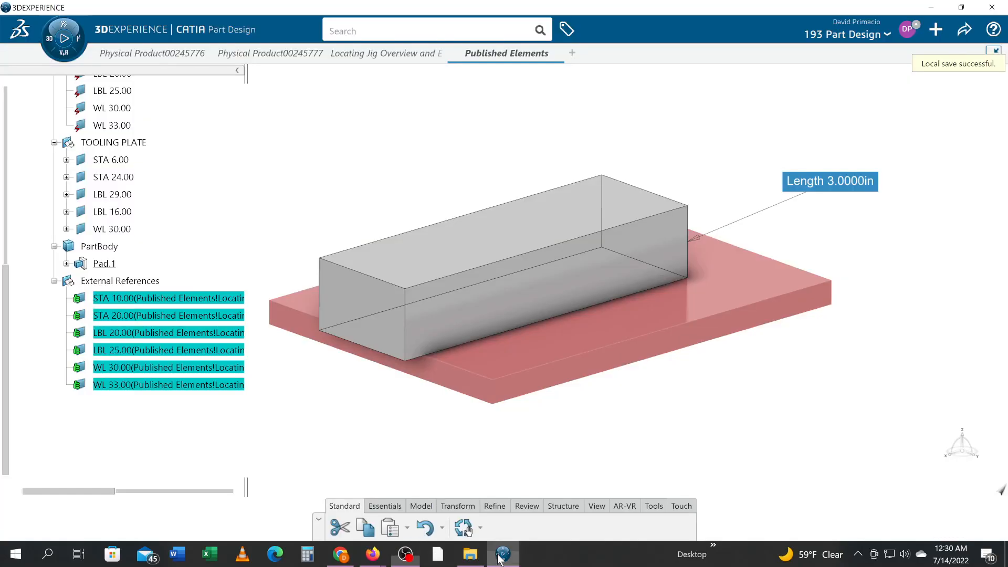
mouse_move(419, 457)
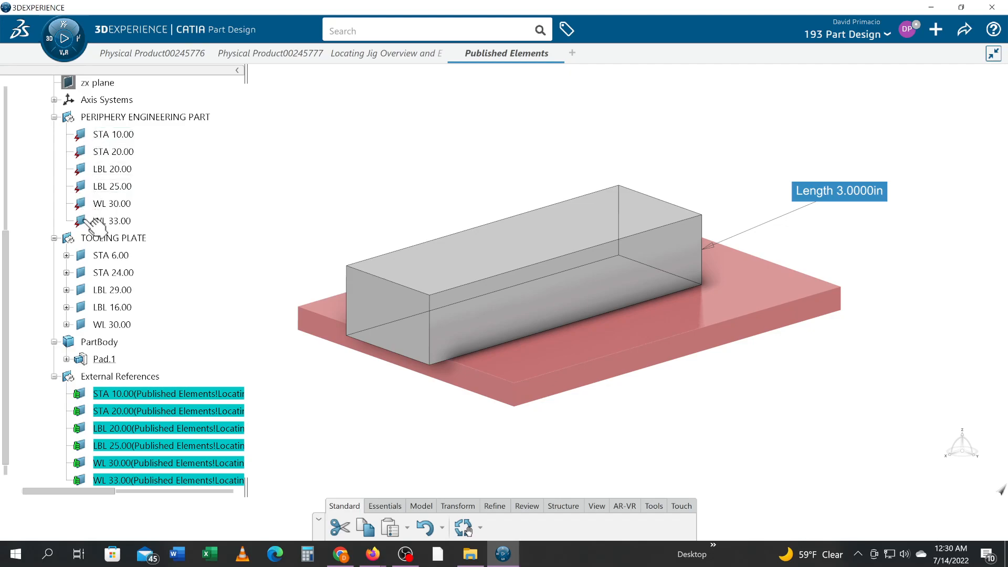
mouse_move(162, 207)
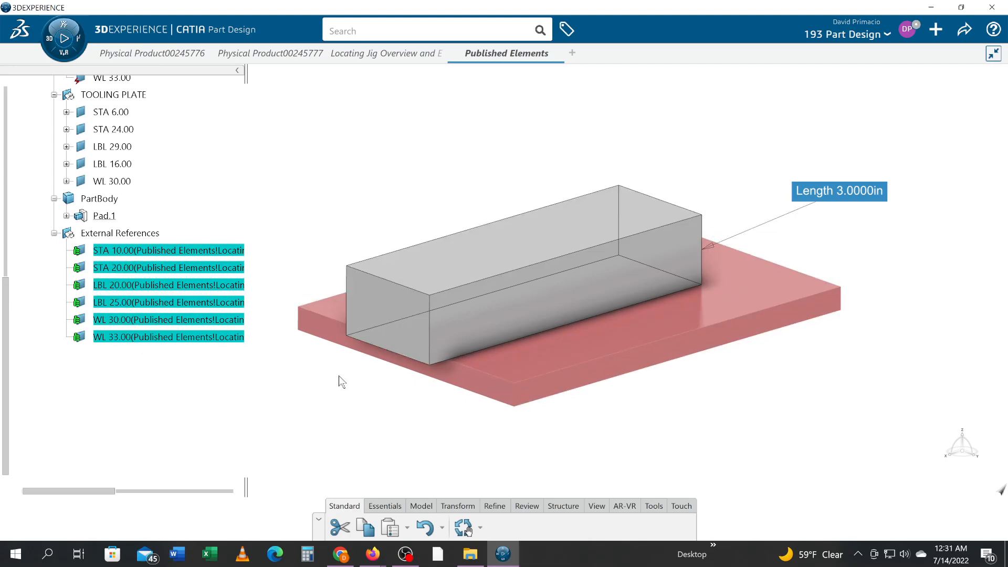
Delete the TOOLING PLATE plane group with all children and the PERIPHERY ENGINEERING PART set, leaving an empty PartBody
scroll("down", 3)
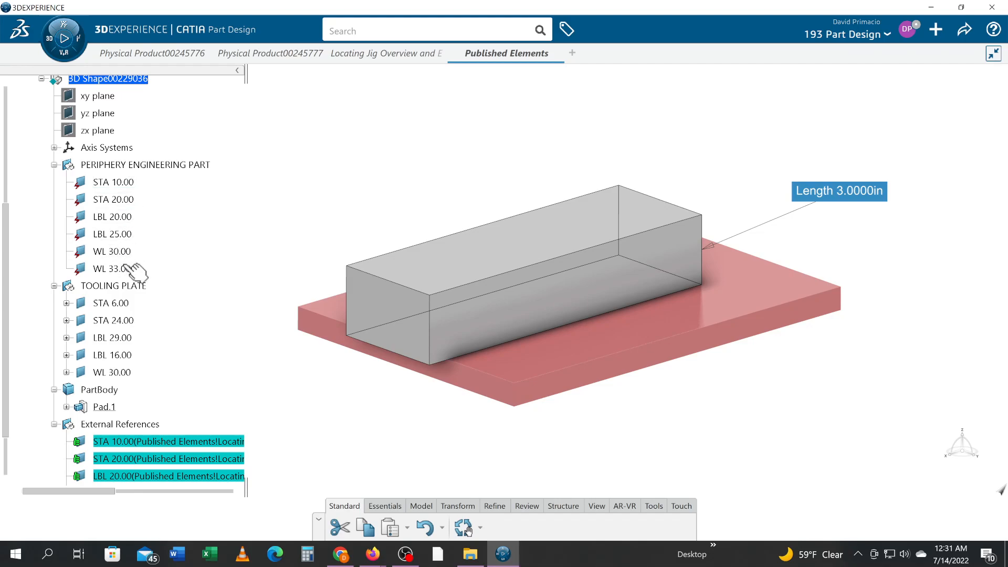
scroll("down", 3)
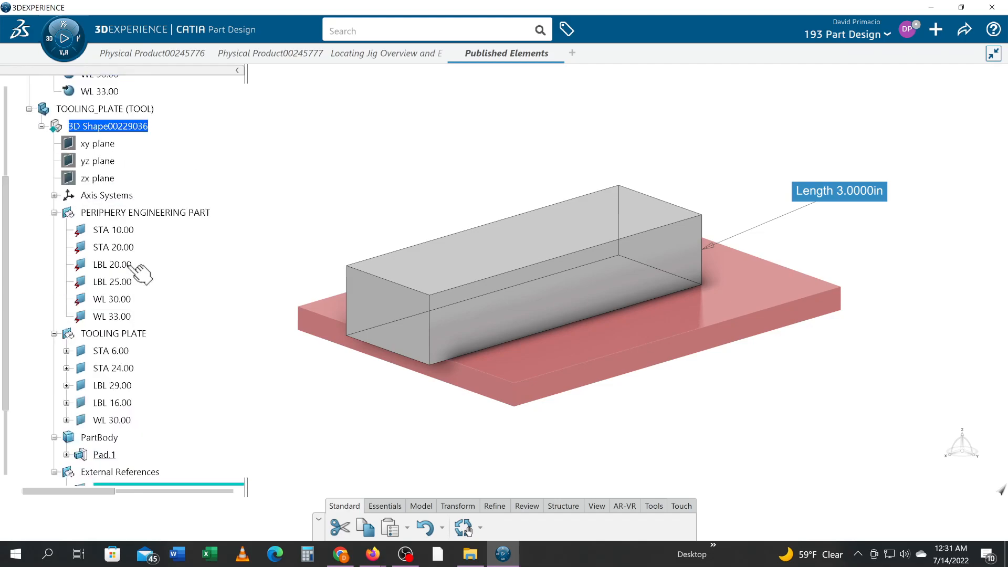
mouse_move(136, 251)
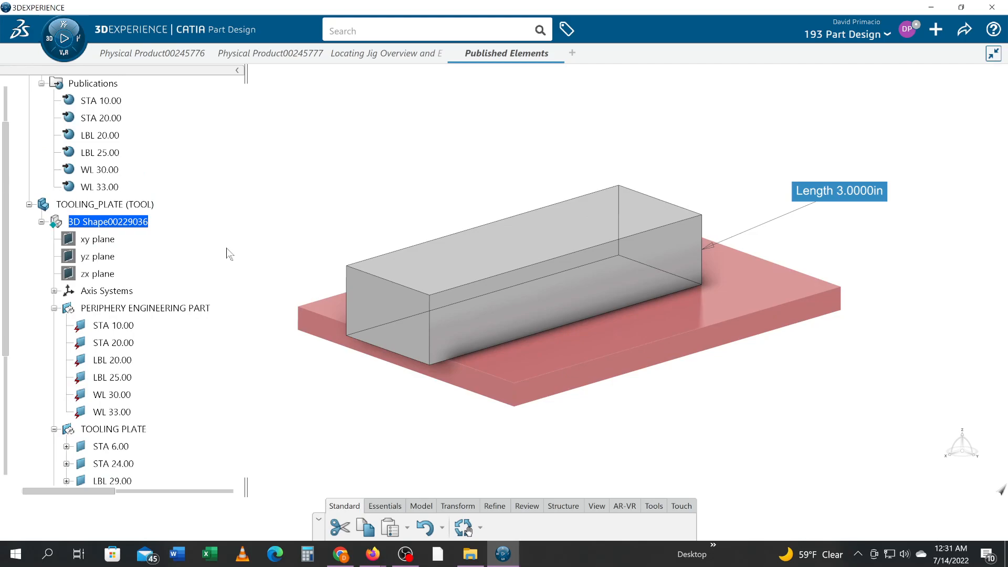
mouse_move(261, 303)
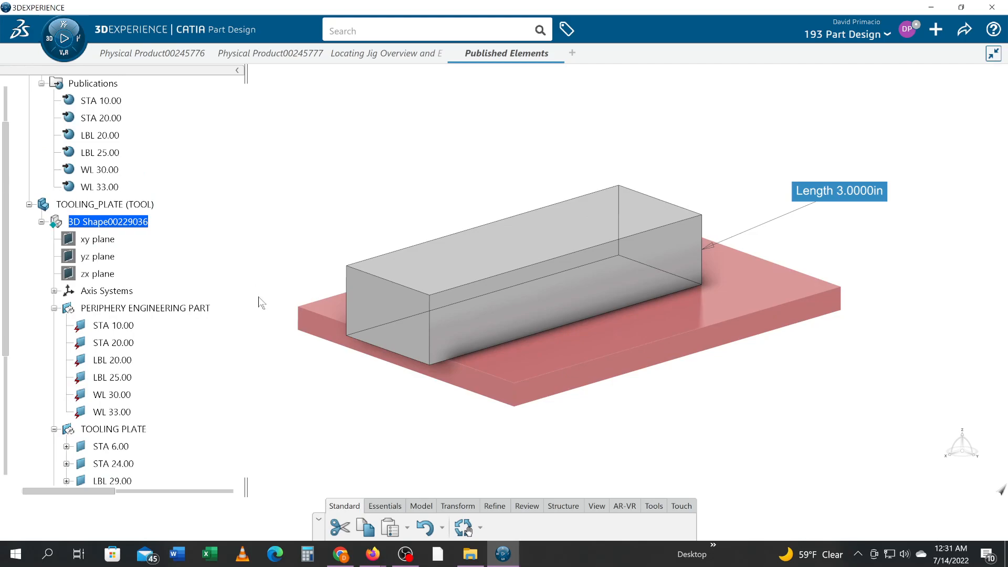
scroll("down", 3)
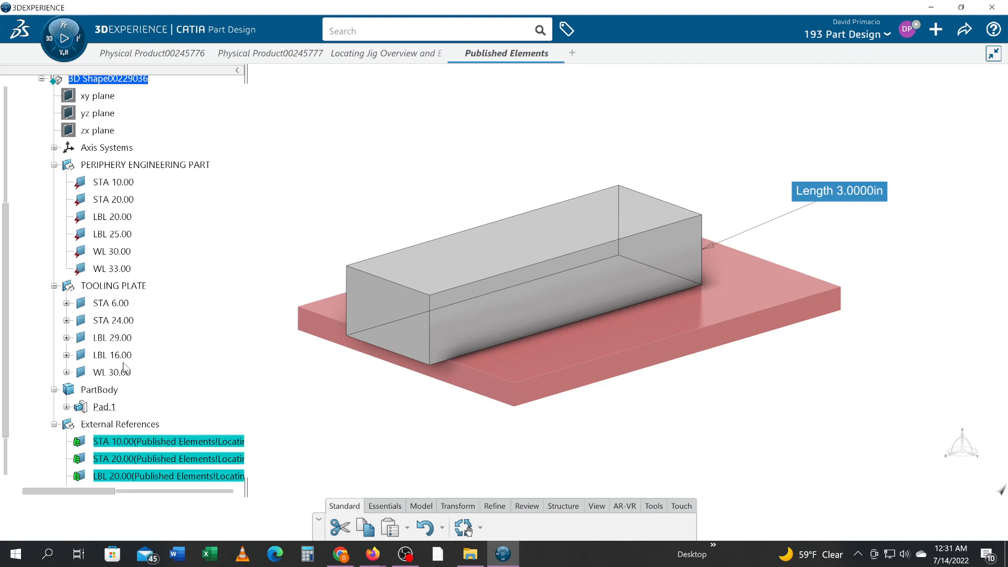
mouse_move(148, 388)
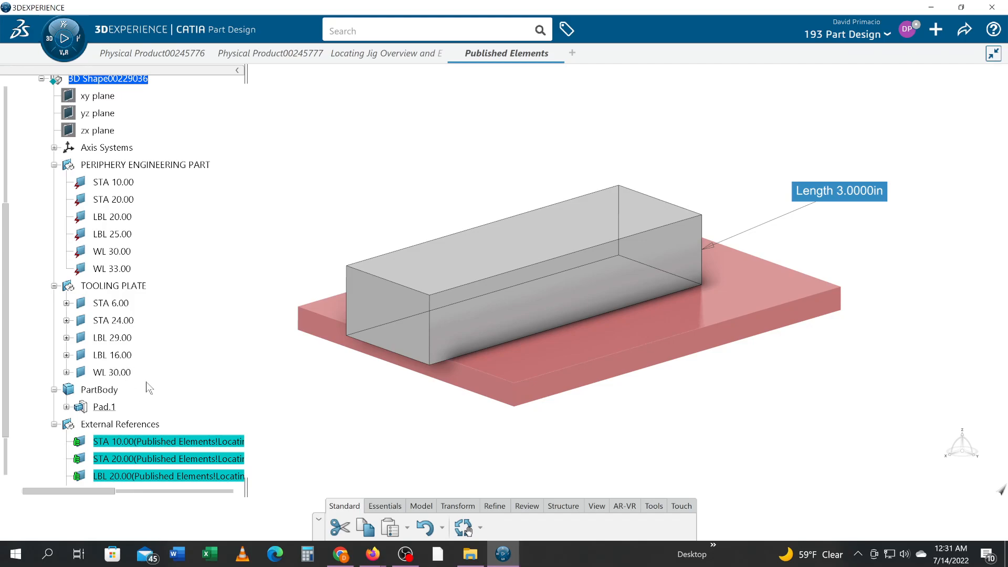
scroll("down", 3)
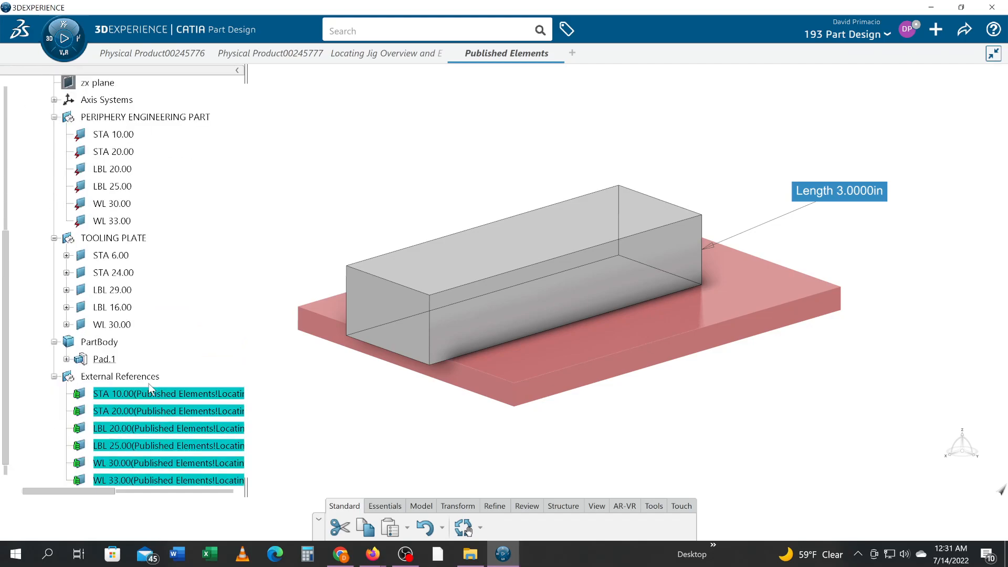
right_click(120, 376)
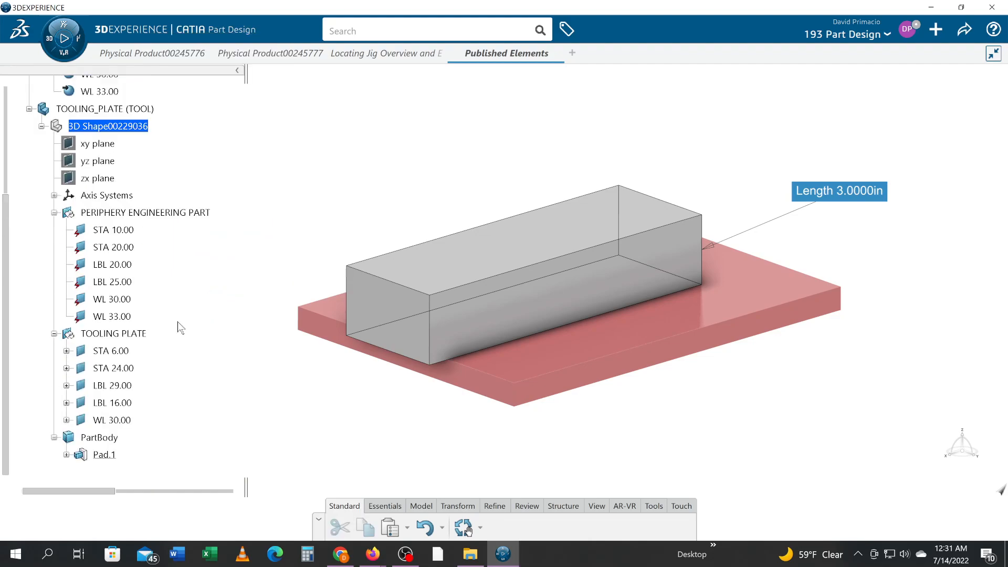
left_click(112, 332)
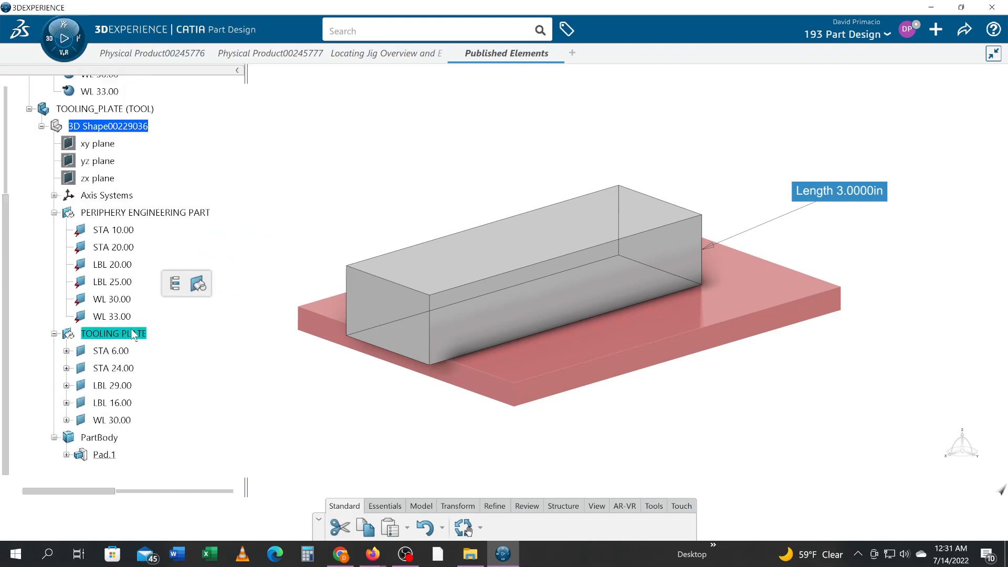
right_click(114, 332)
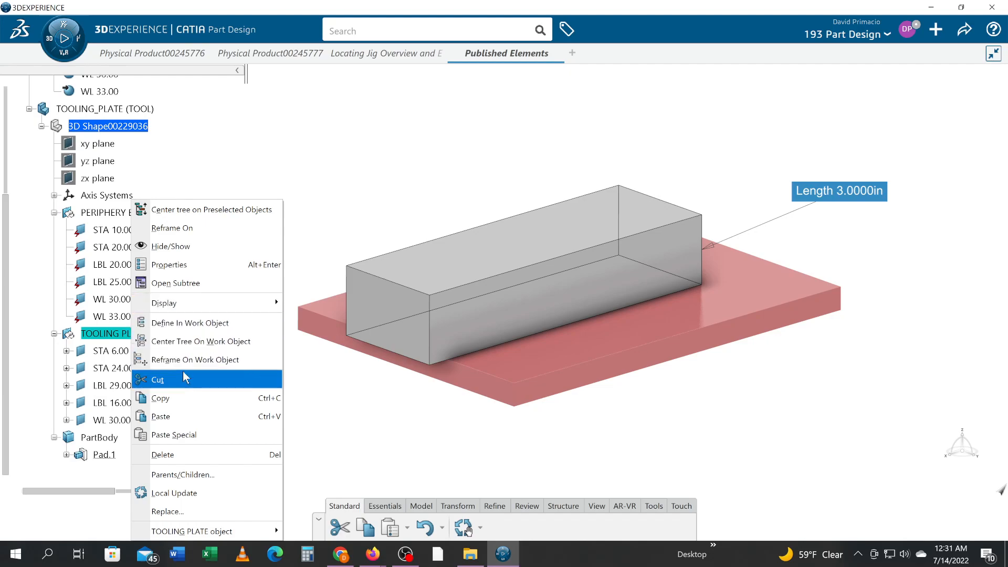
left_click(162, 455)
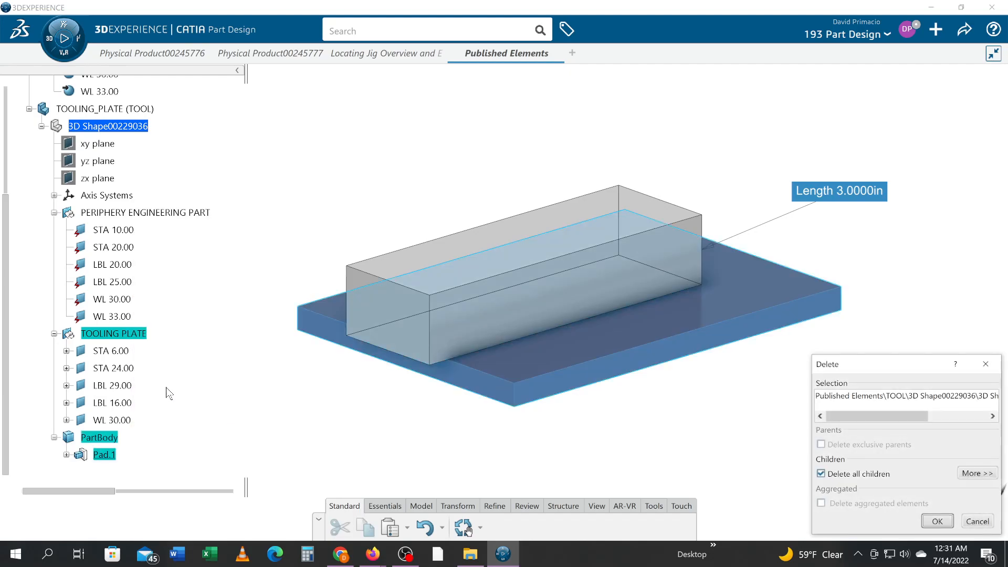
left_click(936, 521)
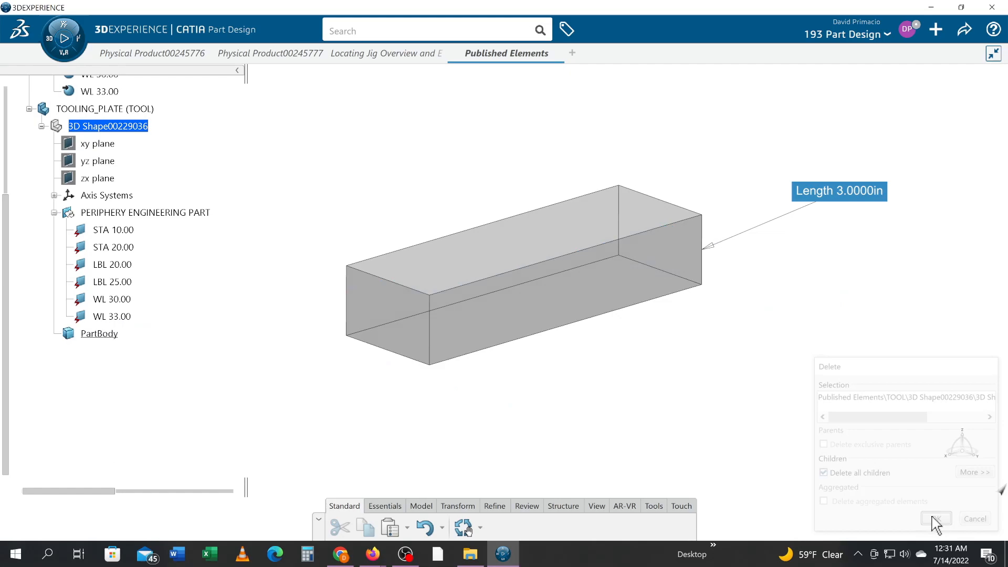
left_click(936, 518)
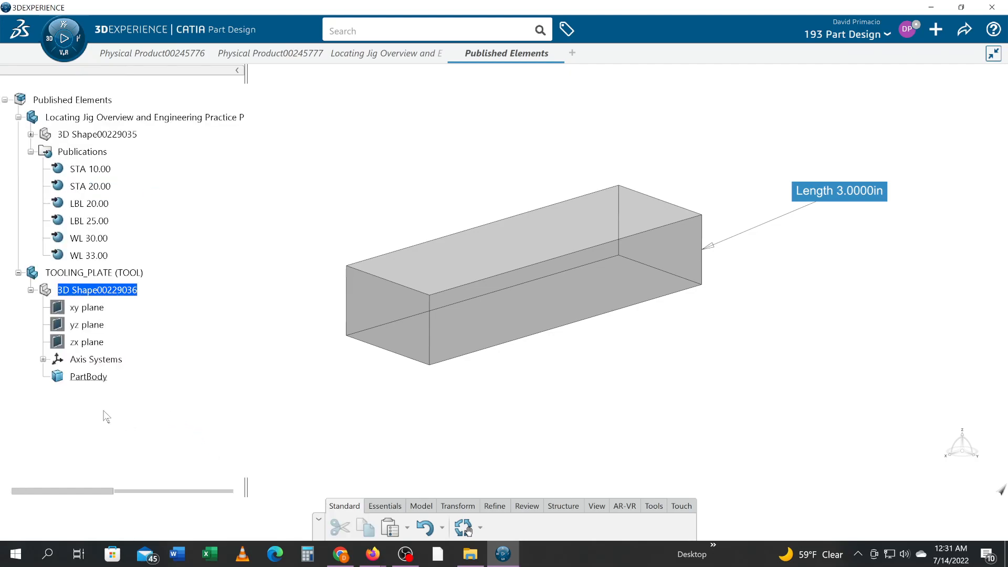
Copy the six publications, STA 10.00 through WL 33.00, from the Locating Jig shape 3D Shape00229035
scroll("down", 3)
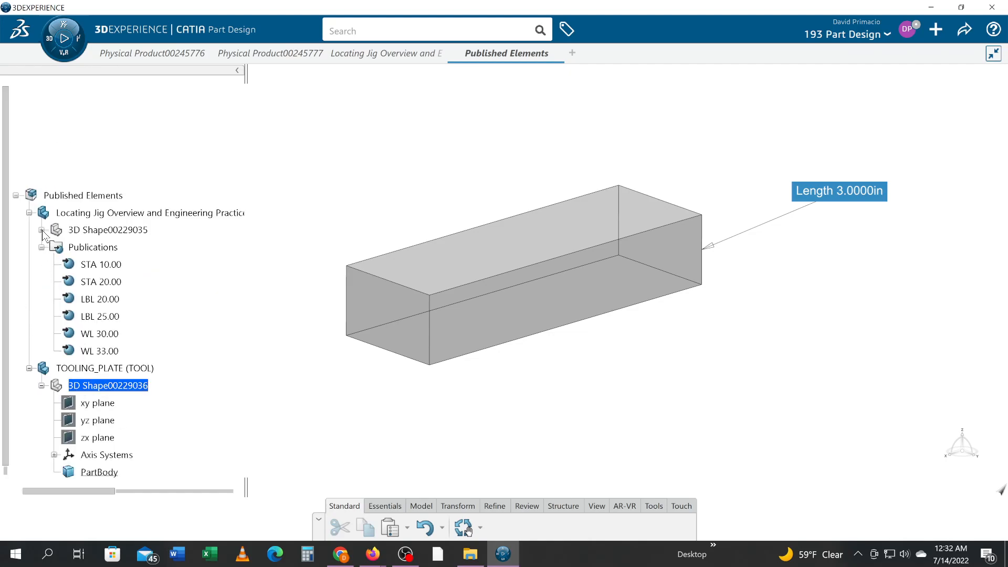
left_click(42, 230)
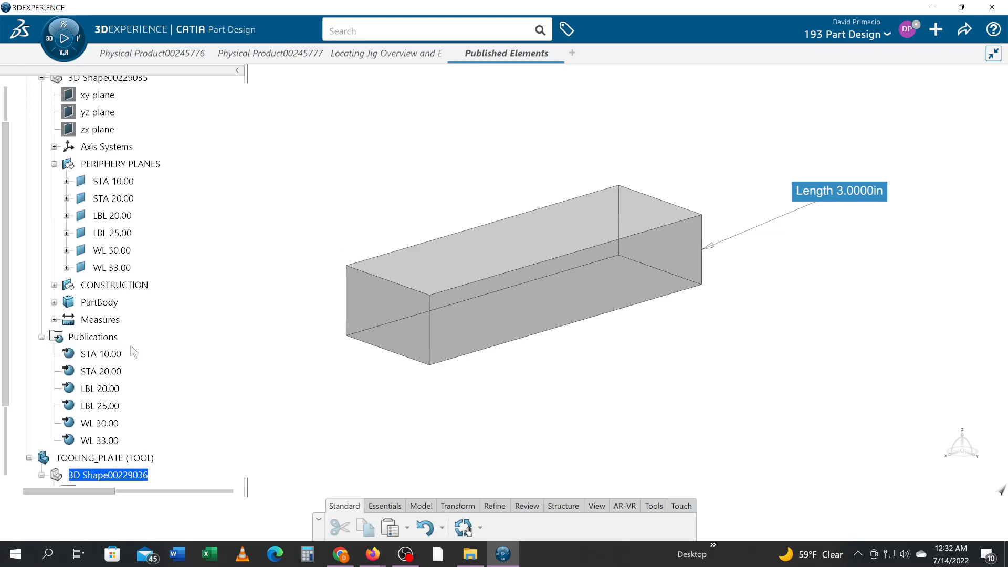
mouse_move(118, 354)
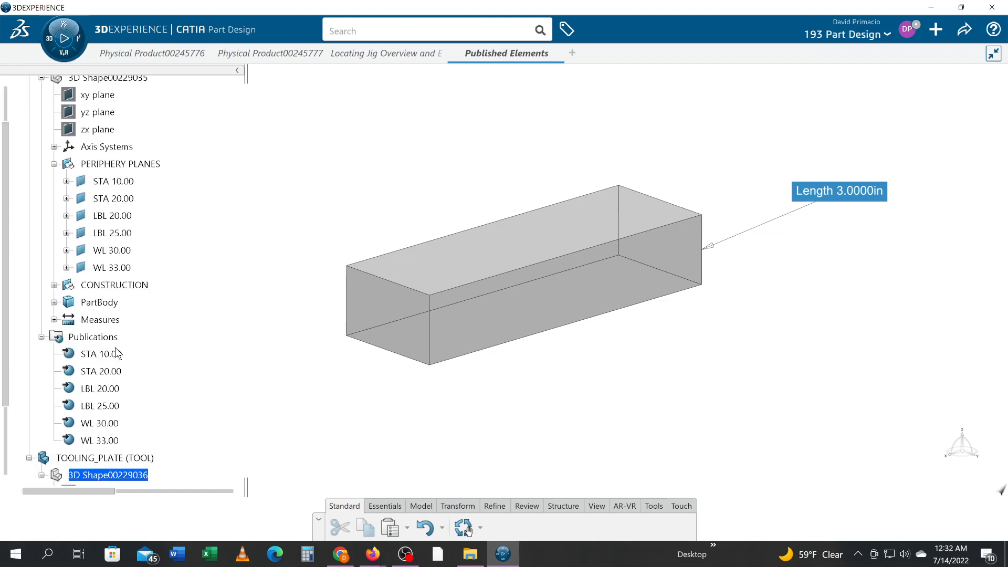
scroll("down", 3)
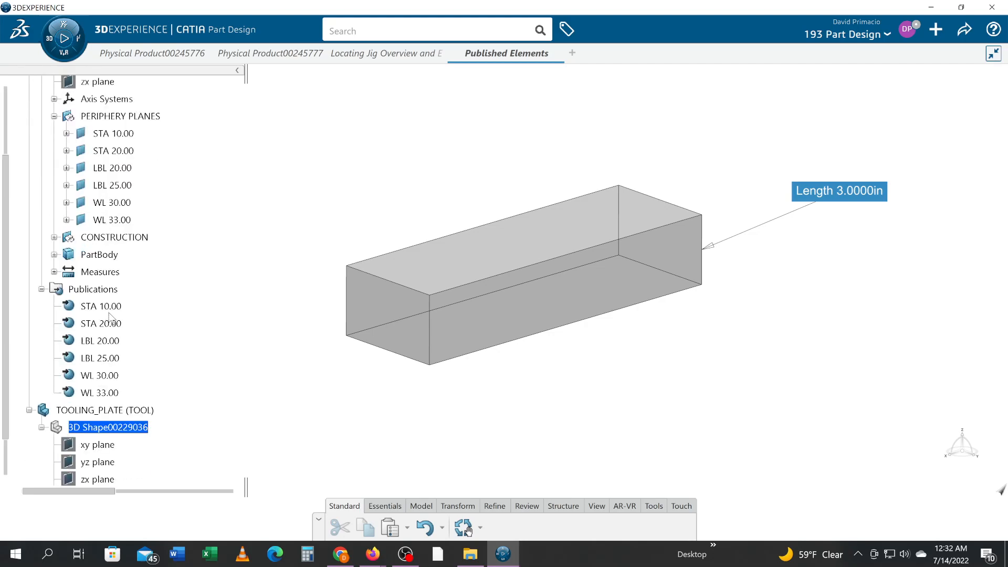
left_click(101, 306)
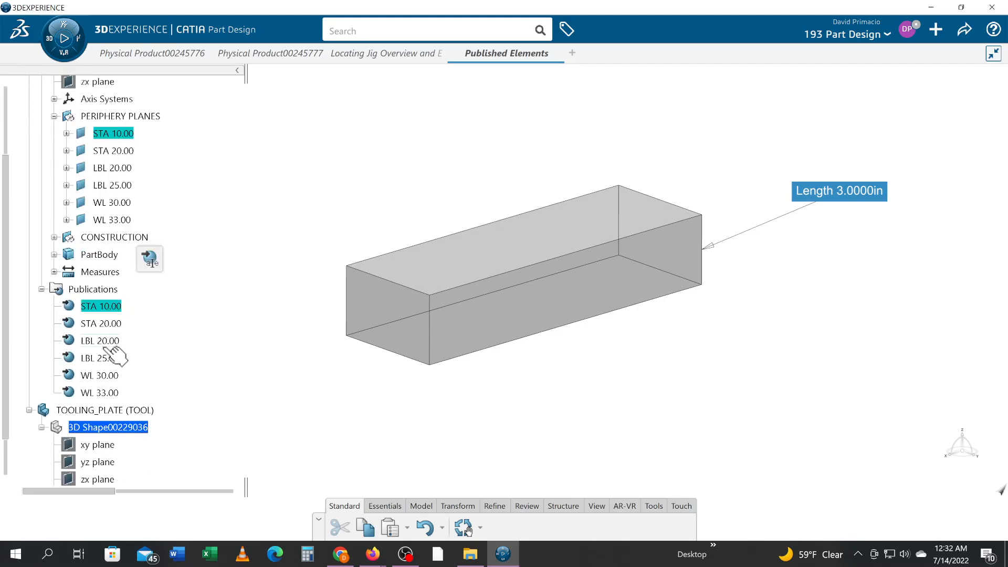
right_click(100, 392)
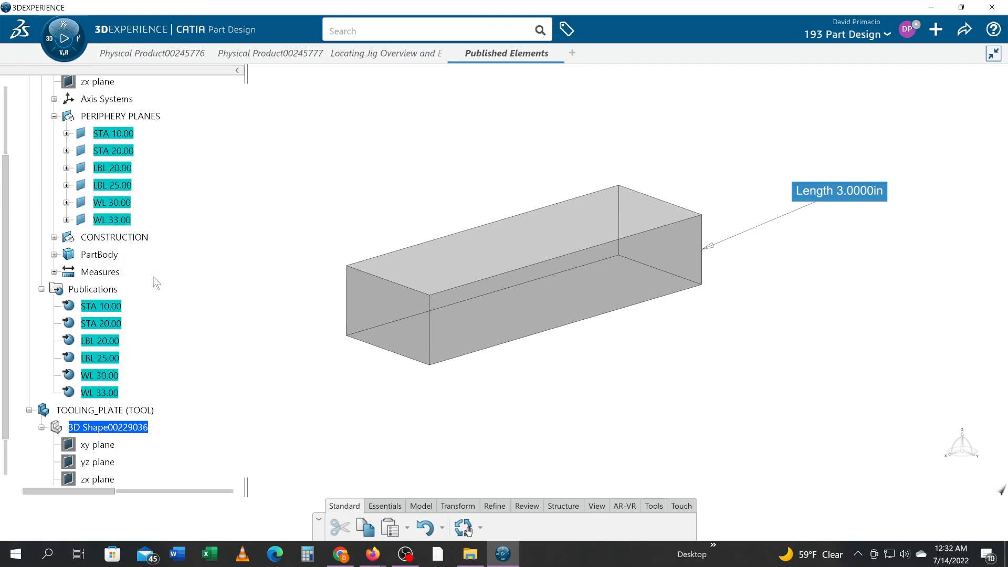
Start a Paste Special of the copied publications into the tooling plate shape 3D Shape00229036
scroll("down", 3)
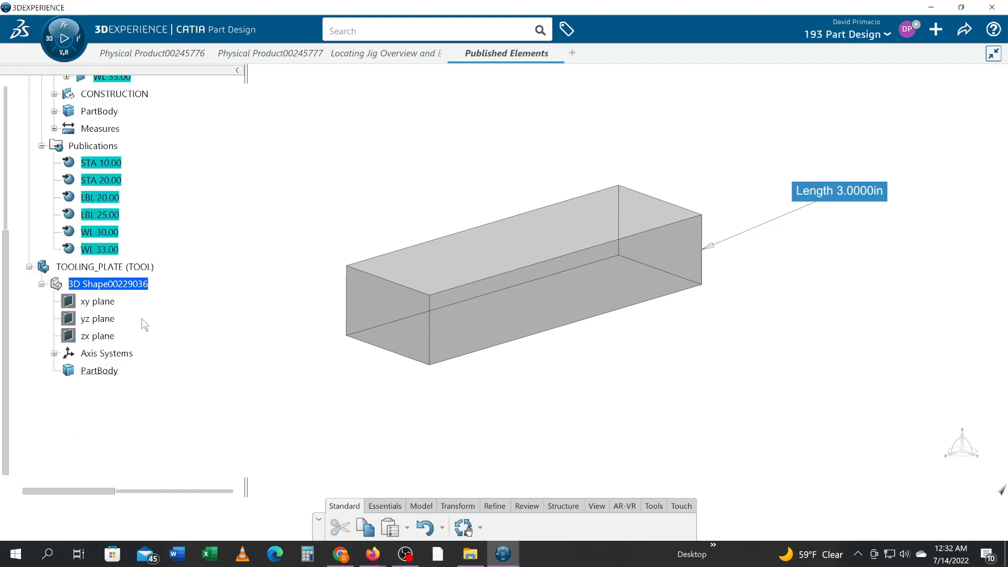
right_click(108, 283)
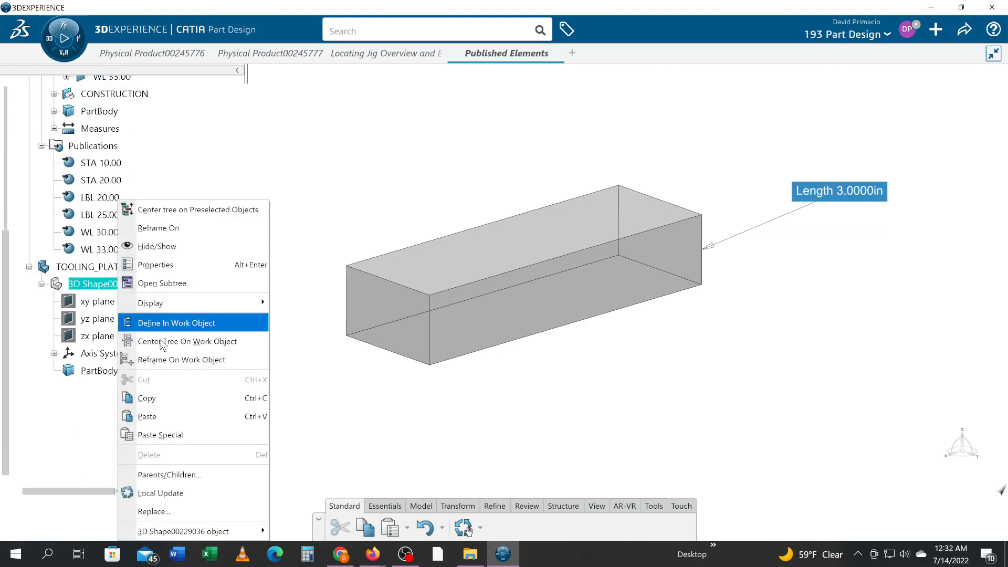
left_click(160, 435)
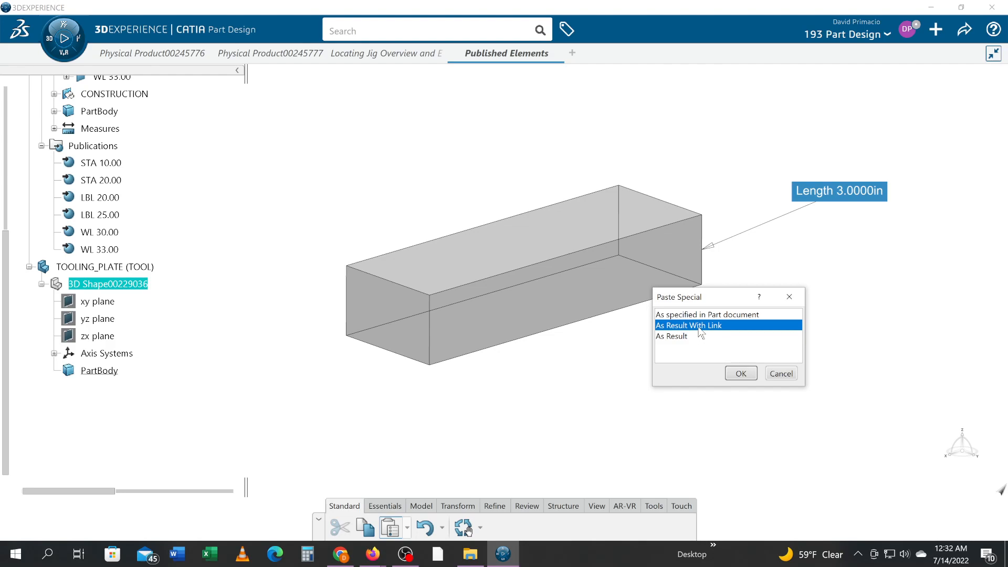
mouse_move(702, 363)
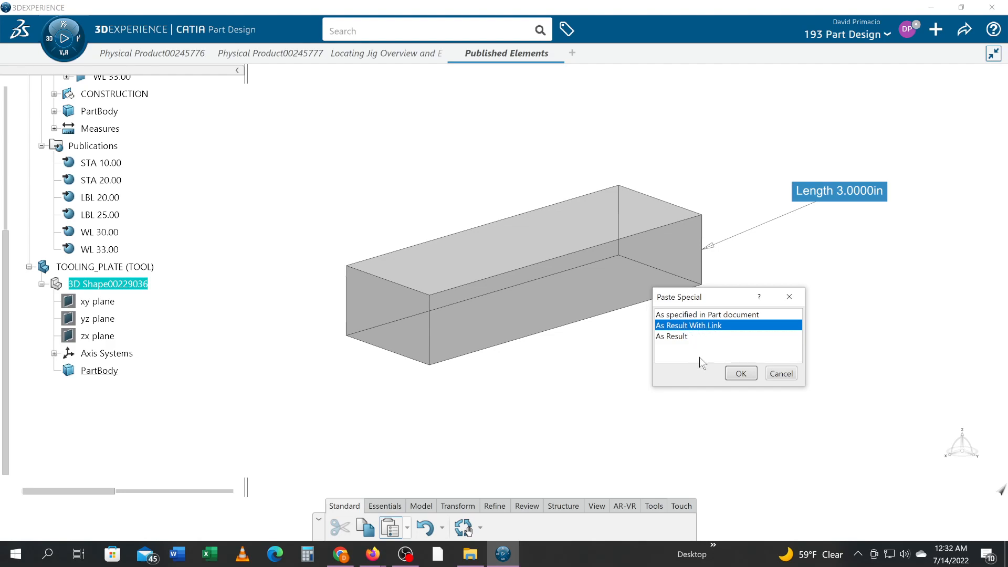
mouse_move(693, 333)
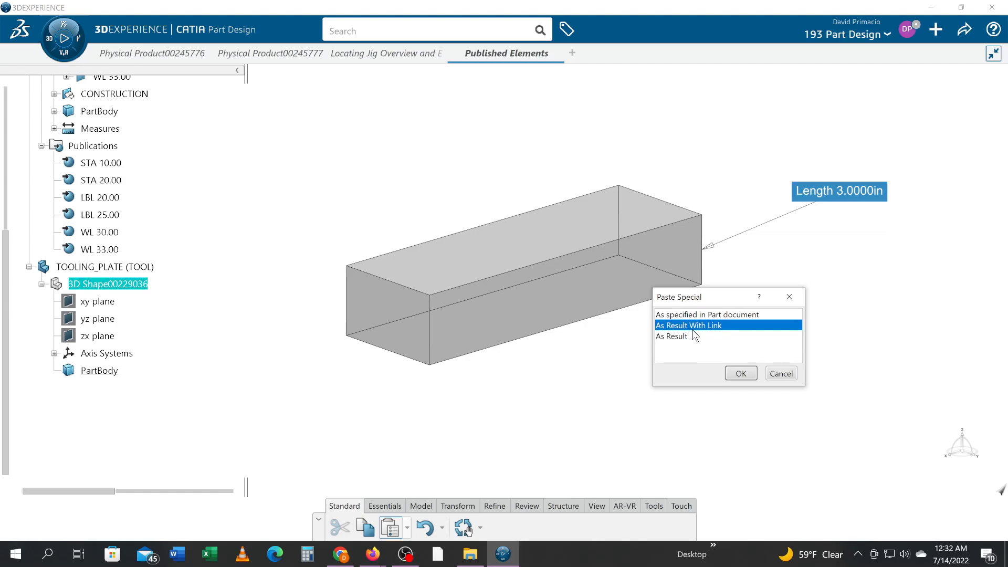
Paste the six publications As Result With Link, creating linked External References in the tooling plate
scroll("down", 3)
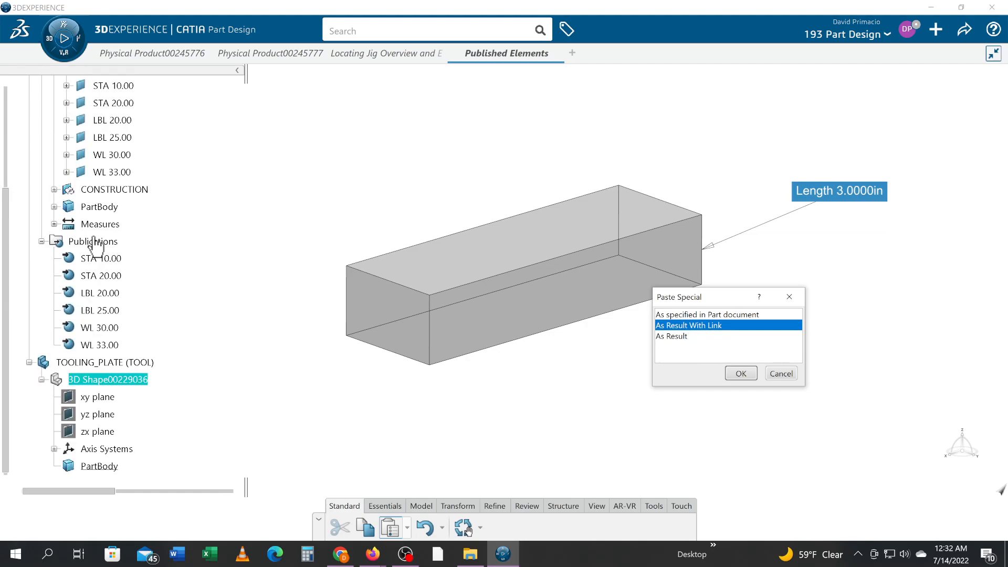
scroll("down", 3)
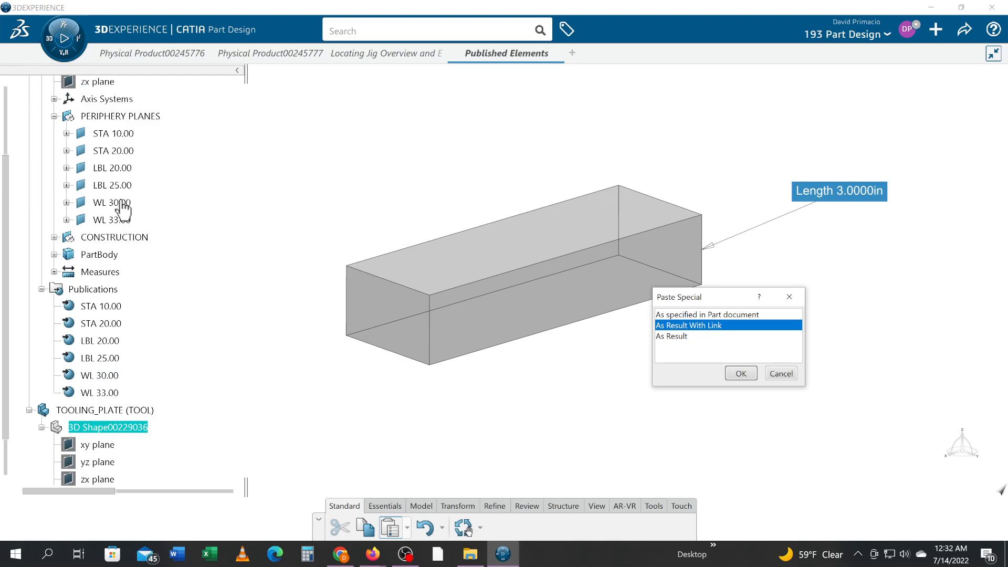
scroll("down", 3)
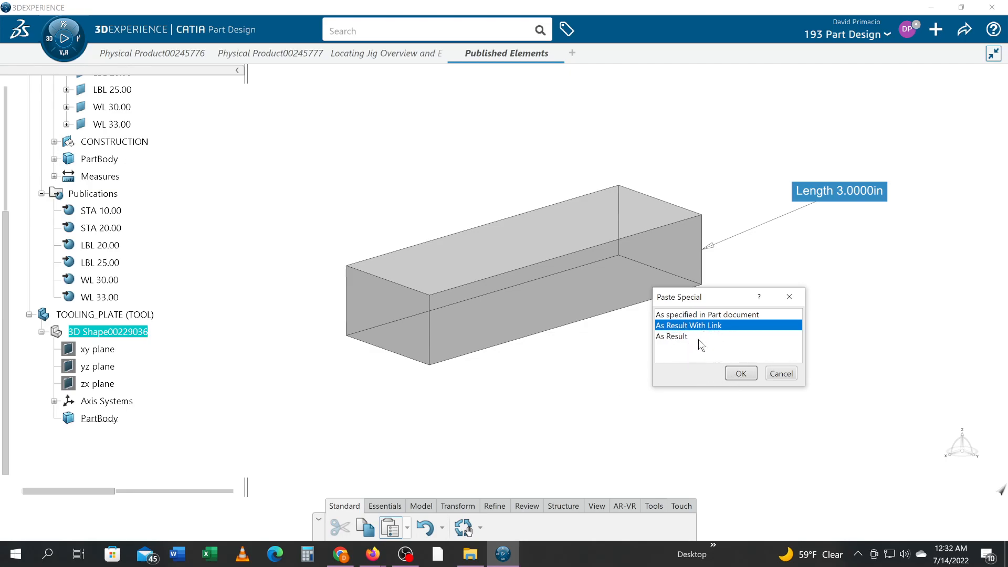
left_click(740, 373)
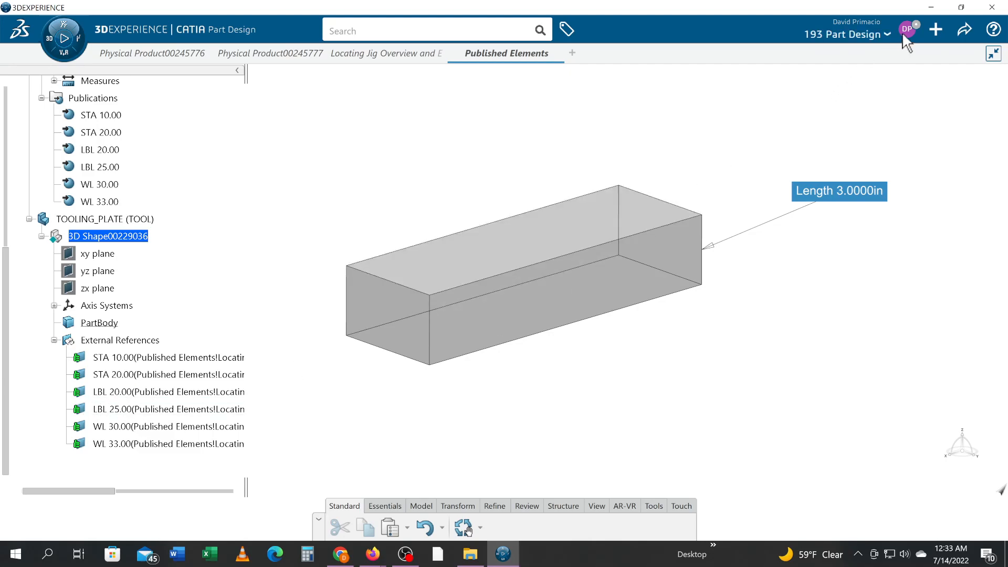
Show the user profile menu that contains Preferences
left_click(886, 33)
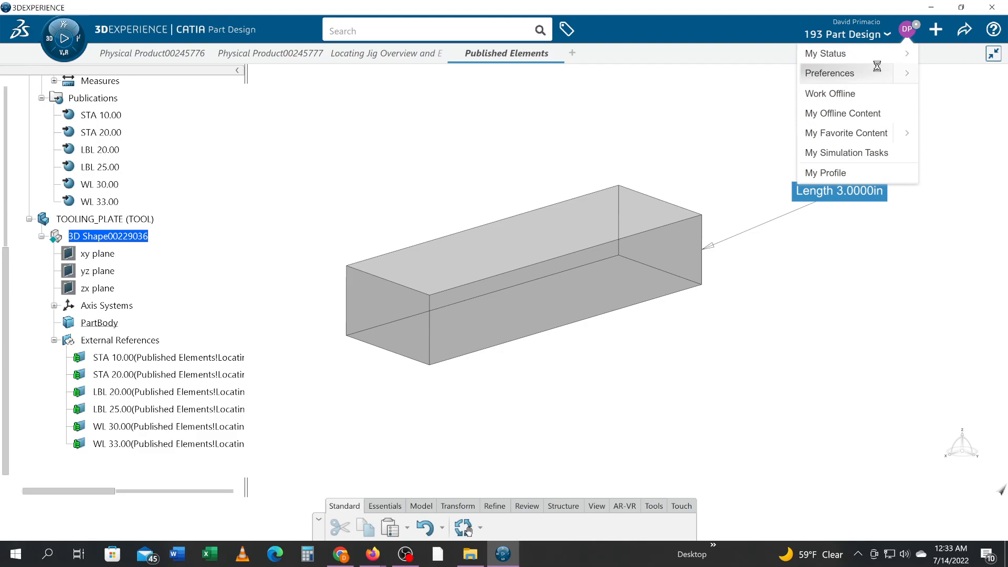
In Preferences, browse the 2D 3D View Display navigation and performance pages and the User Interface categories
left_click(829, 72)
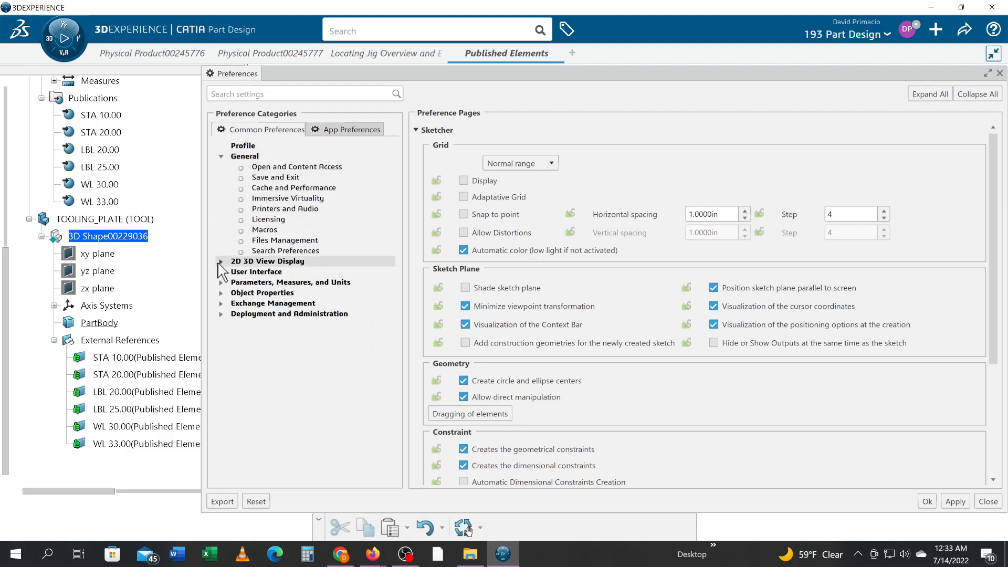
left_click(221, 262)
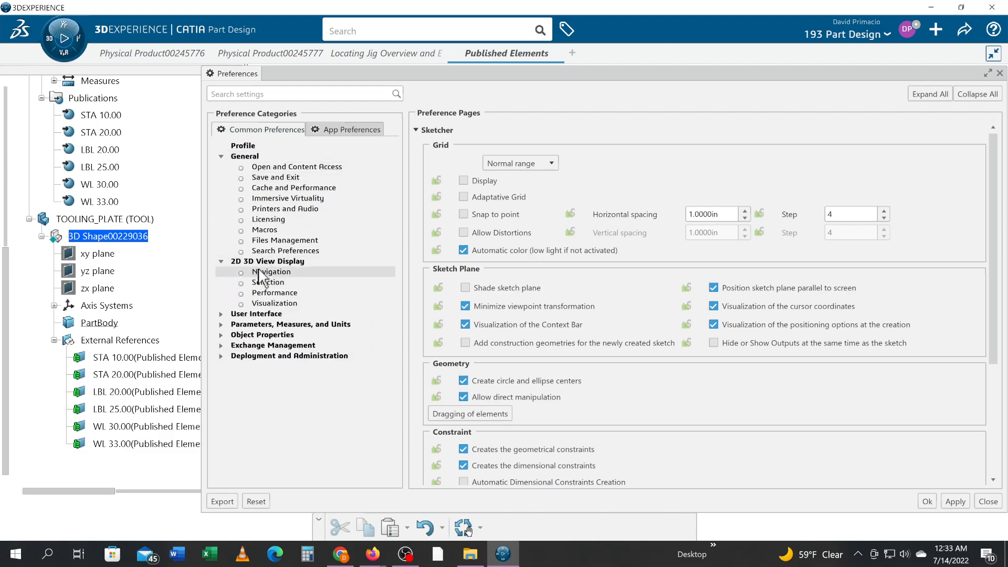
left_click(272, 271)
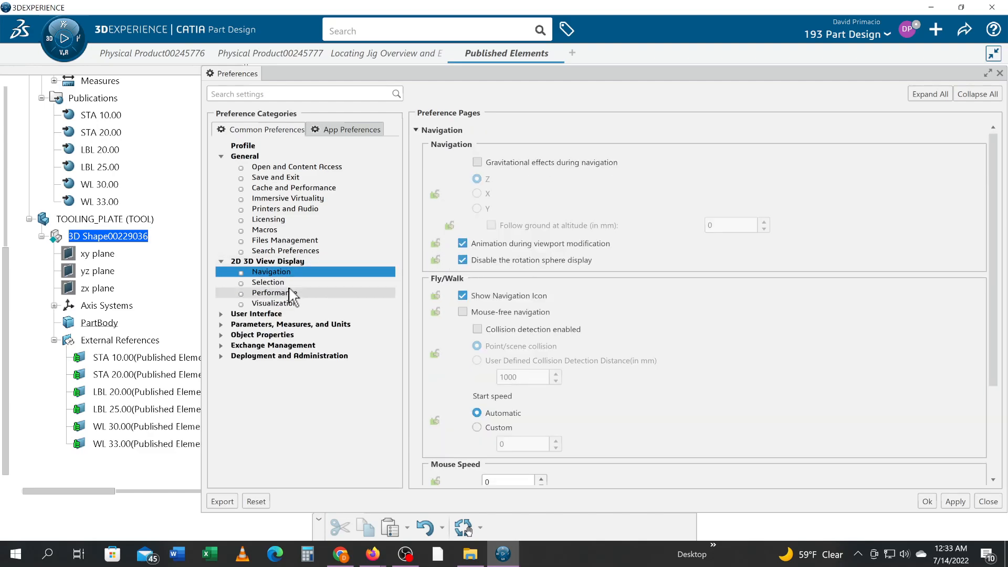
left_click(271, 293)
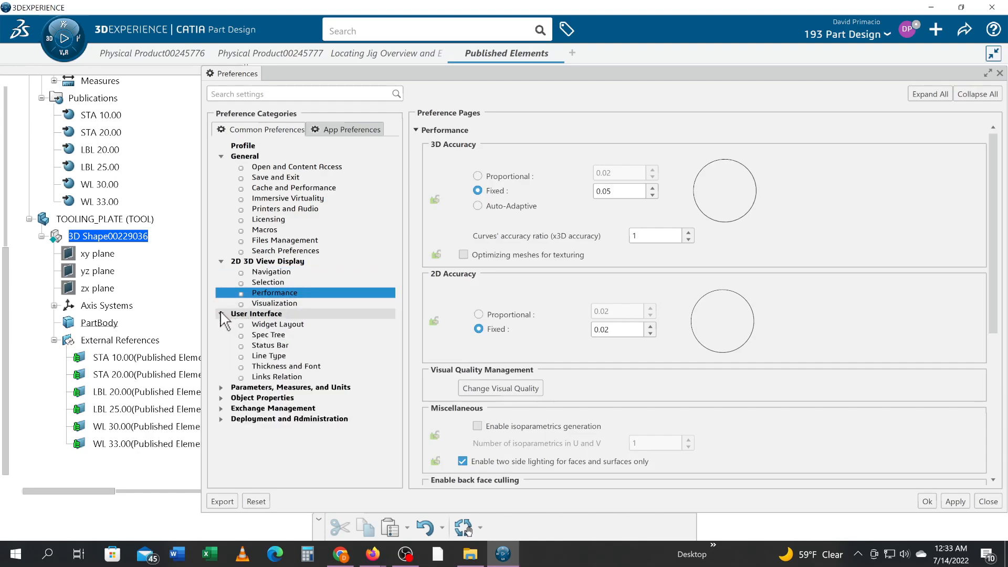
left_click(222, 313)
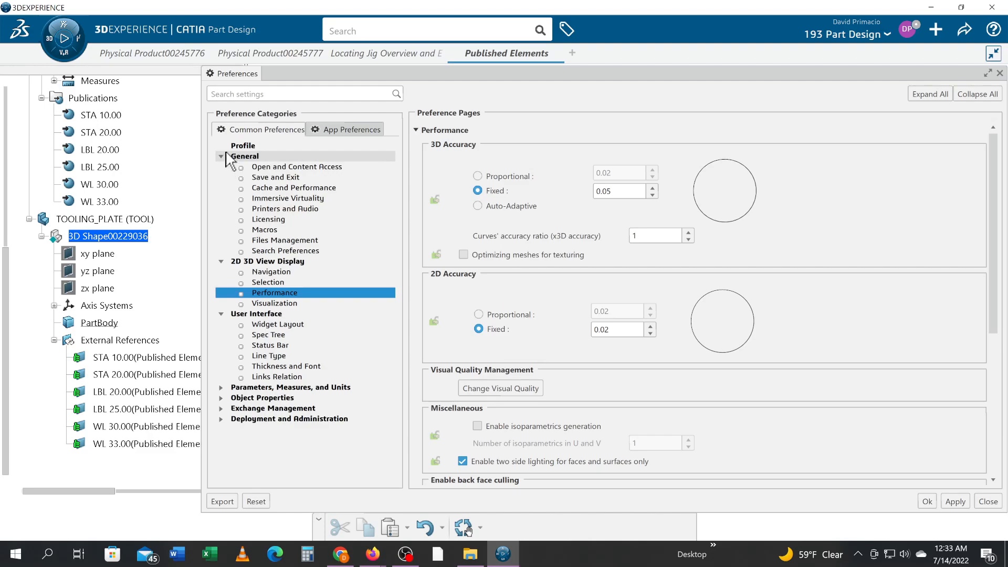
left_click(222, 419)
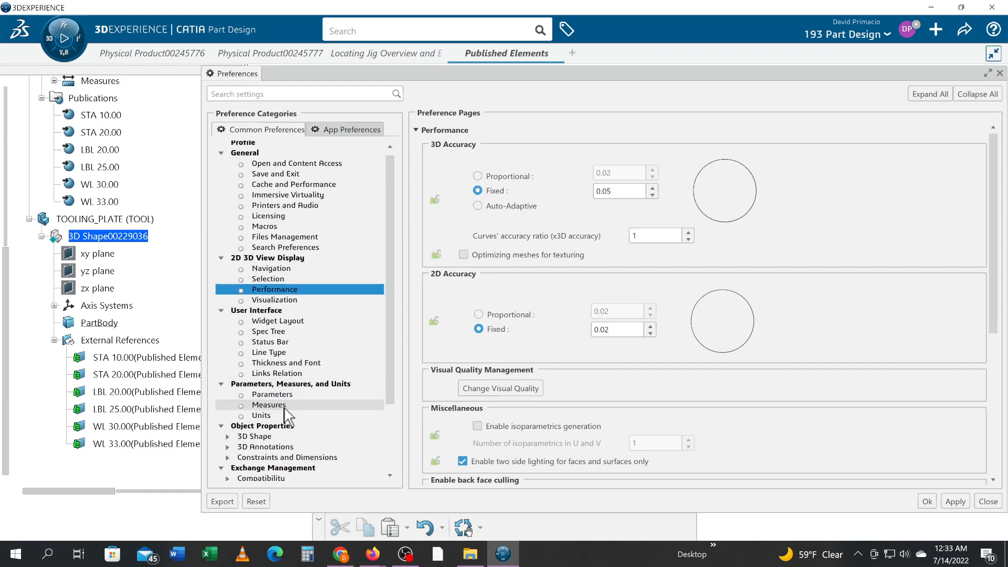
mouse_move(296, 337)
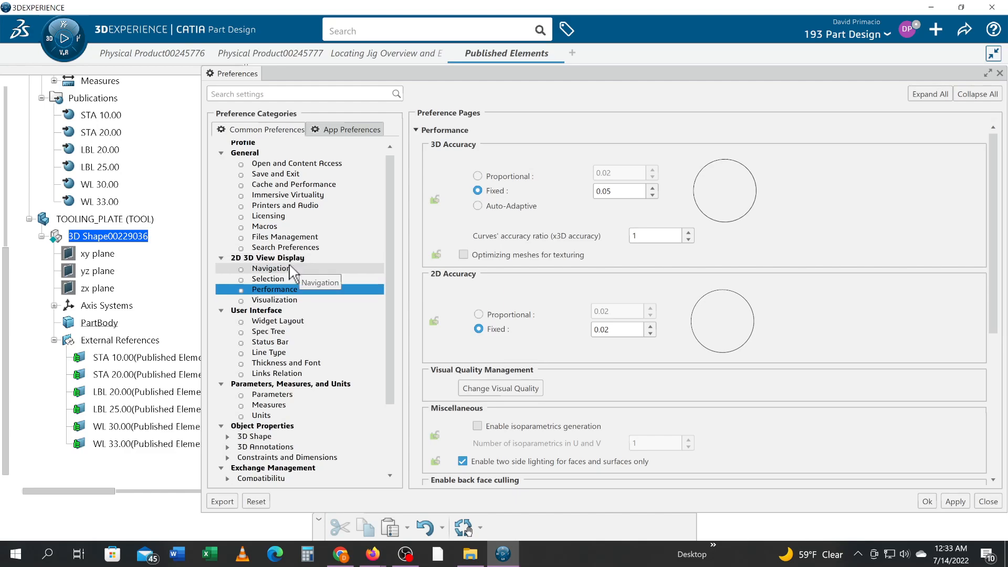
Switch to the application-specific categories and reach the Object Properties > 3D Shape > Display page
left_click(271, 267)
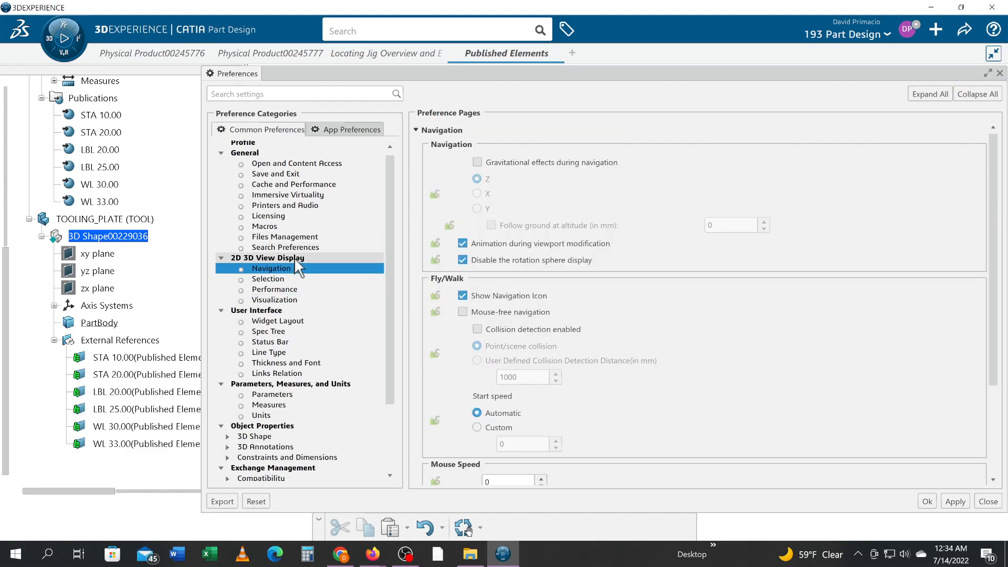
left_click(351, 129)
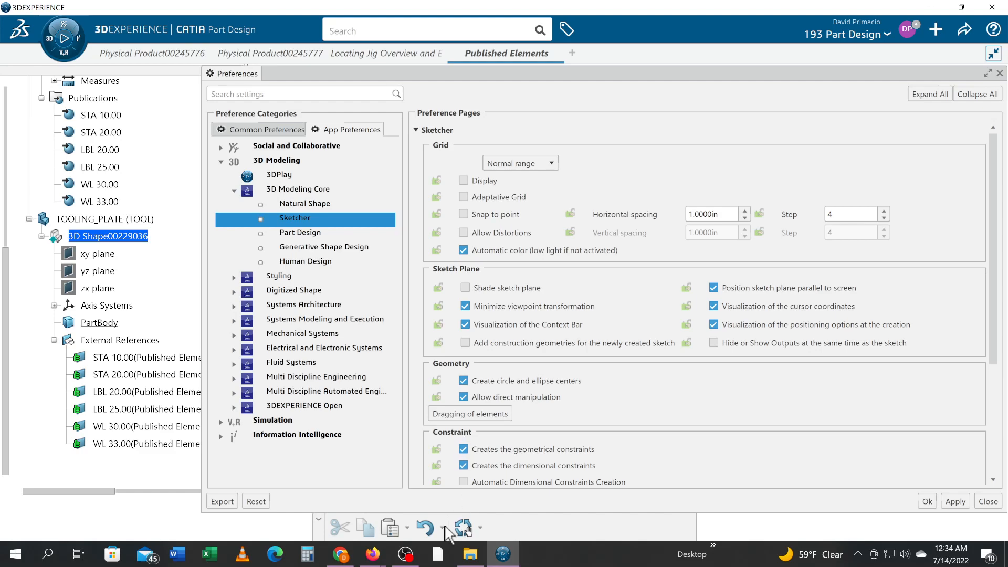
left_click(404, 554)
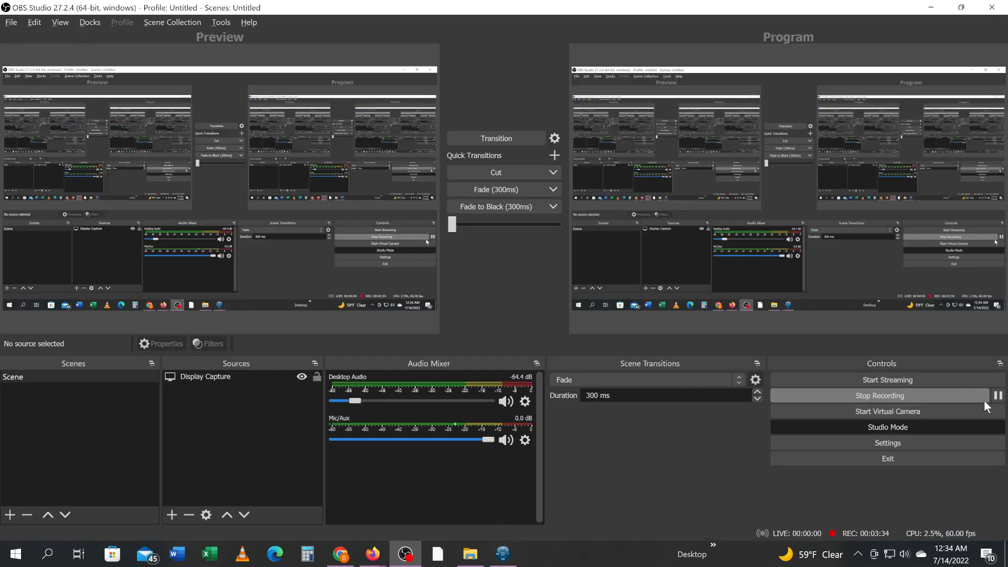
mouse_move(997, 396)
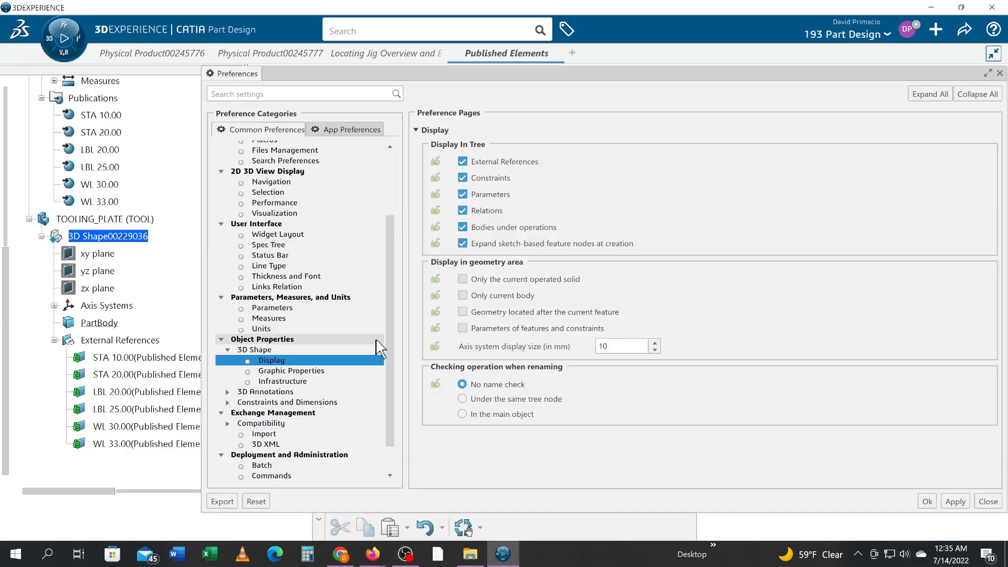
mouse_move(248, 360)
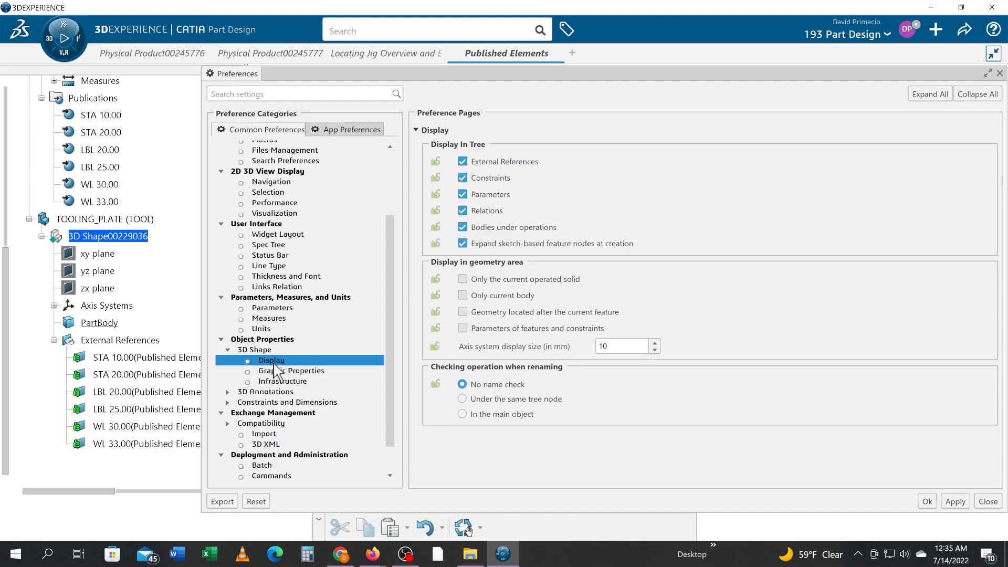
mouse_move(483, 179)
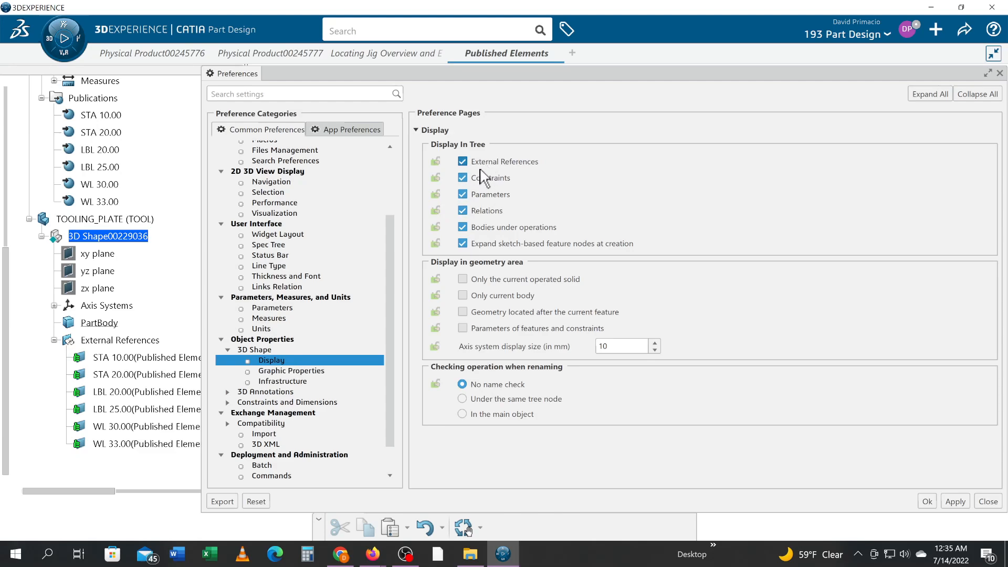
mouse_move(486, 172)
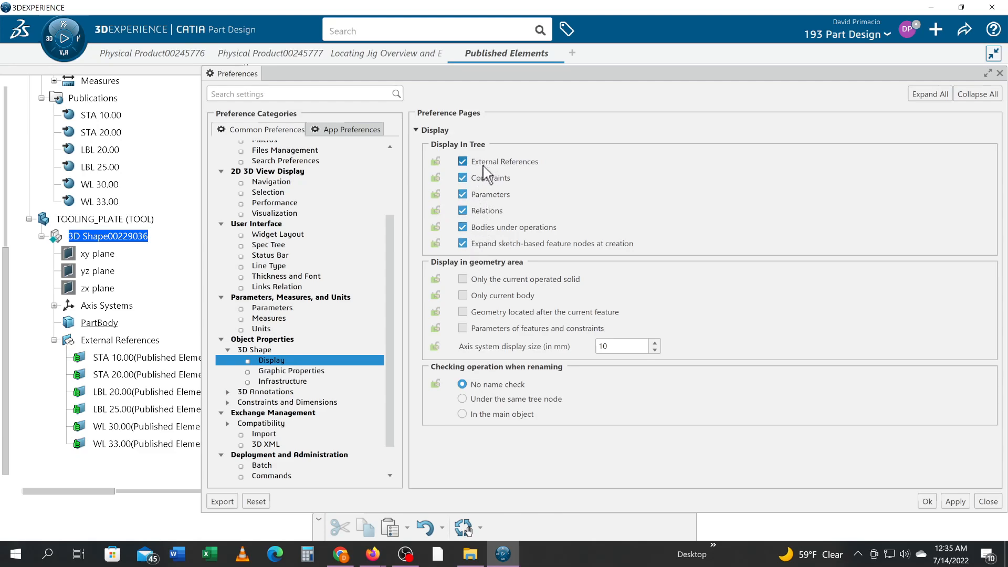
mouse_move(513, 179)
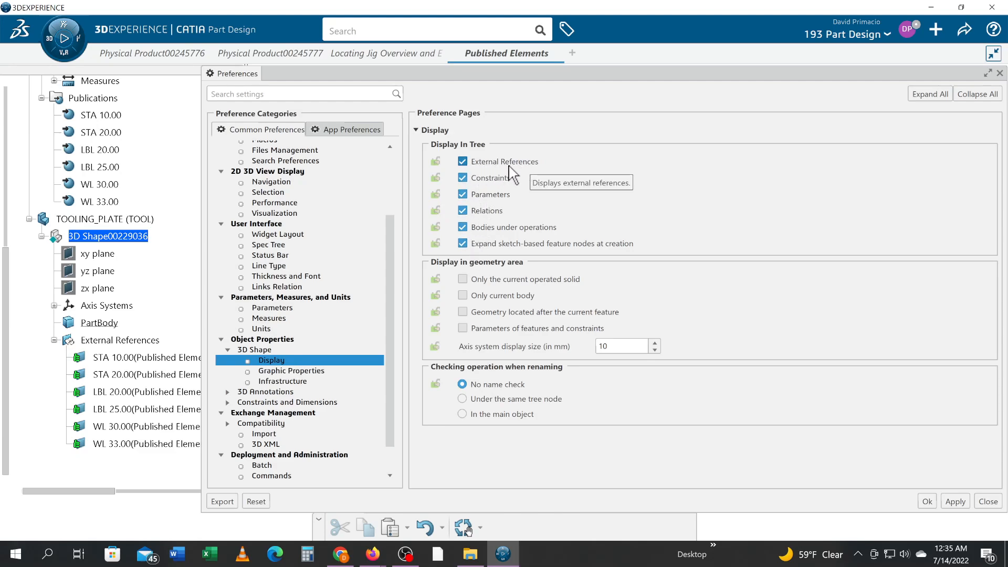
mouse_move(639, 319)
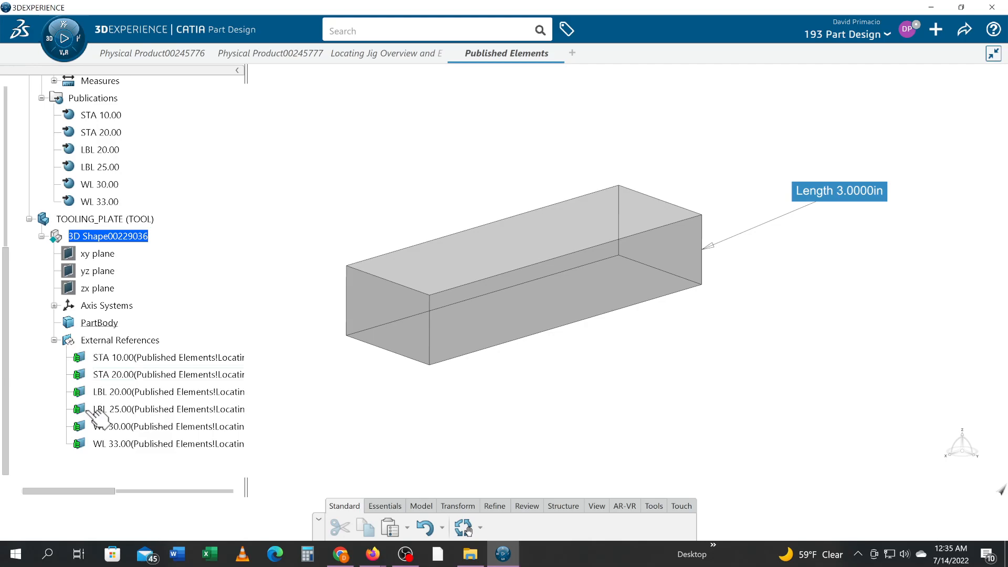
mouse_move(131, 347)
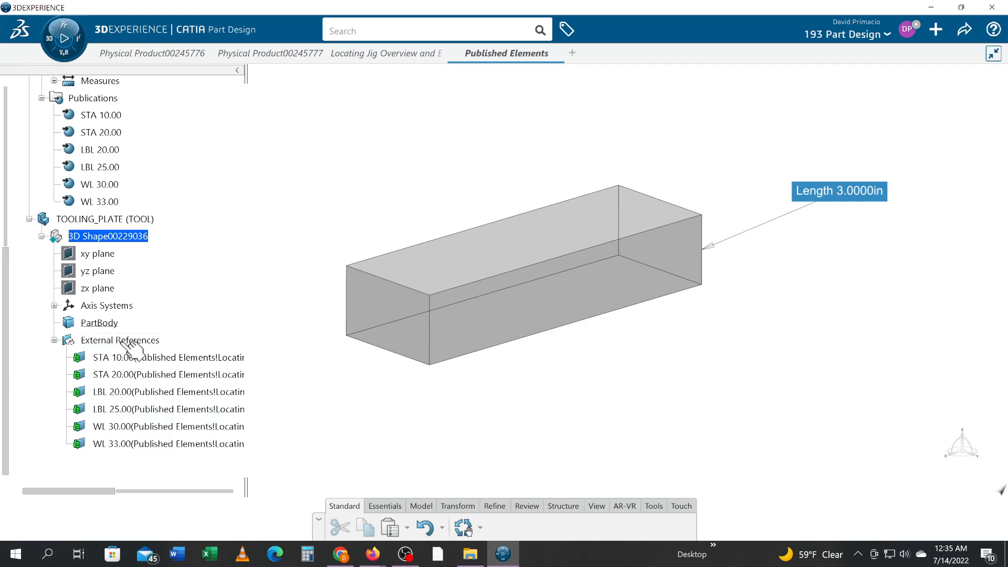
Select the tooling plate's External References node and show the user profile menu again
left_click(120, 339)
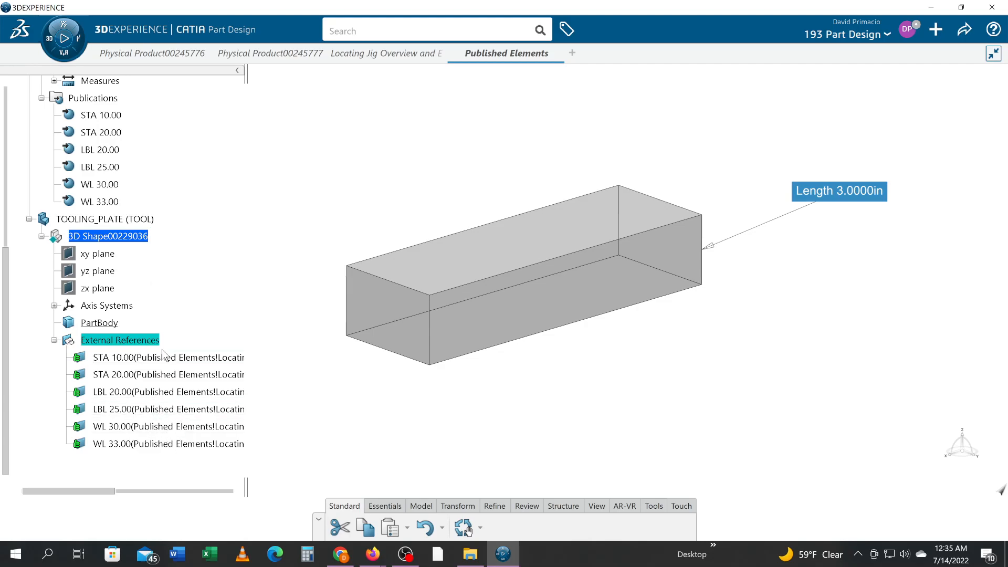
mouse_move(886, 50)
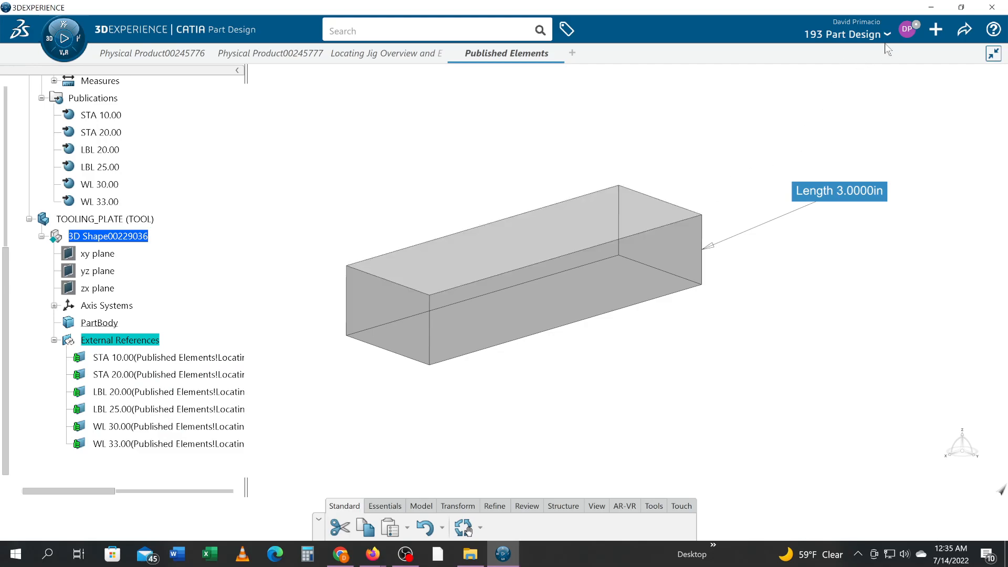
left_click(908, 30)
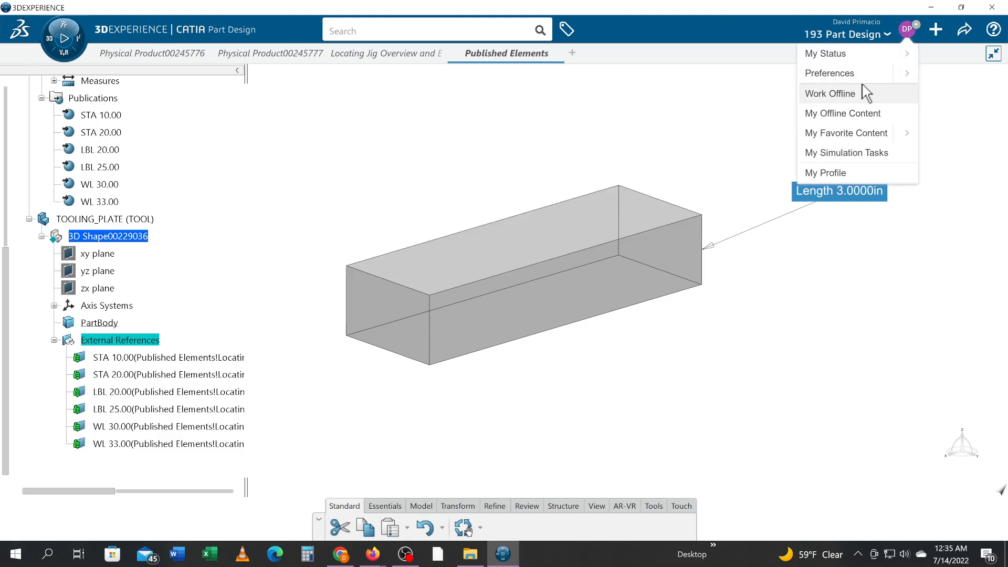
Reopen Preferences on the 3D Shape Display page with External References in the tree enabled
left_click(828, 72)
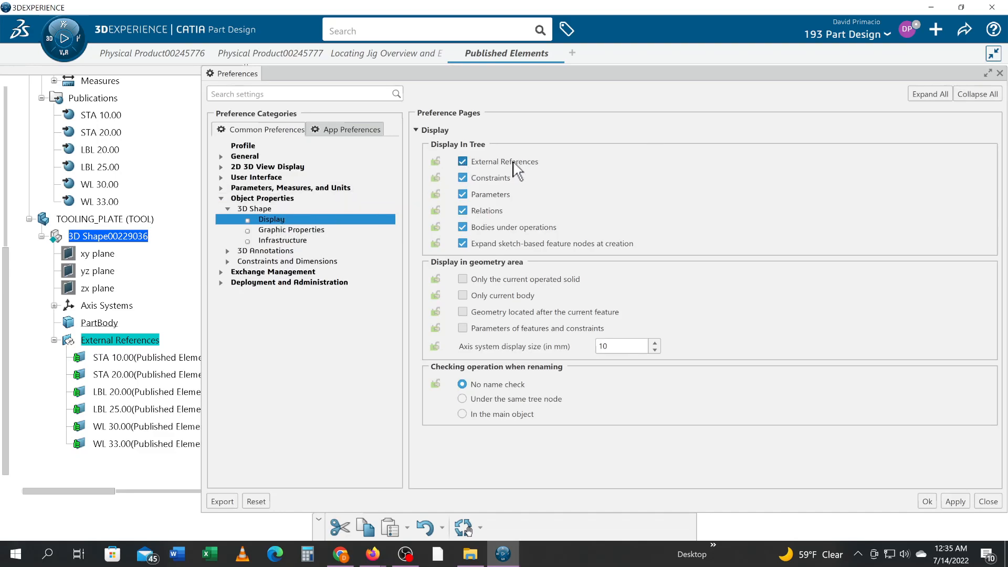
mouse_move(112, 382)
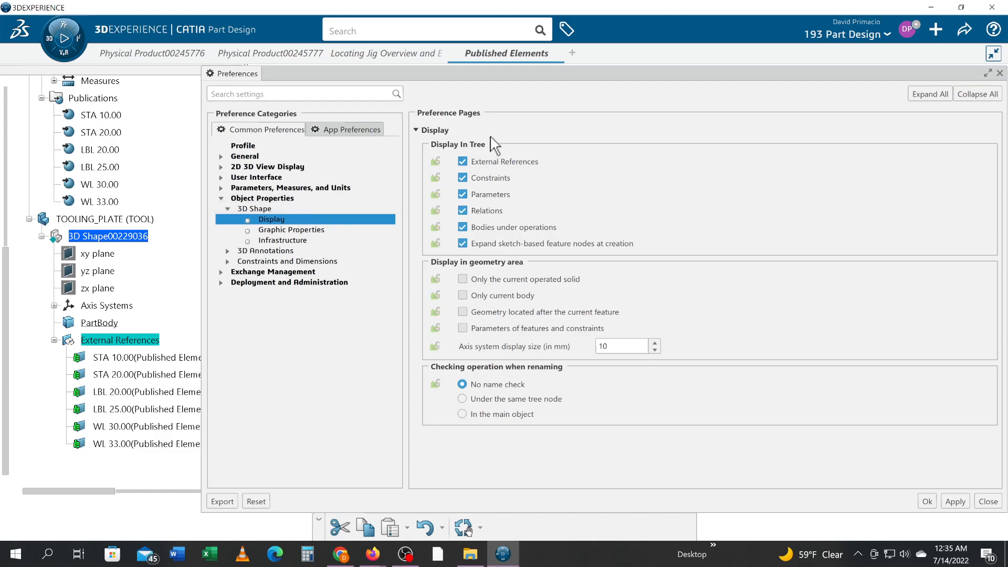
mouse_move(480, 227)
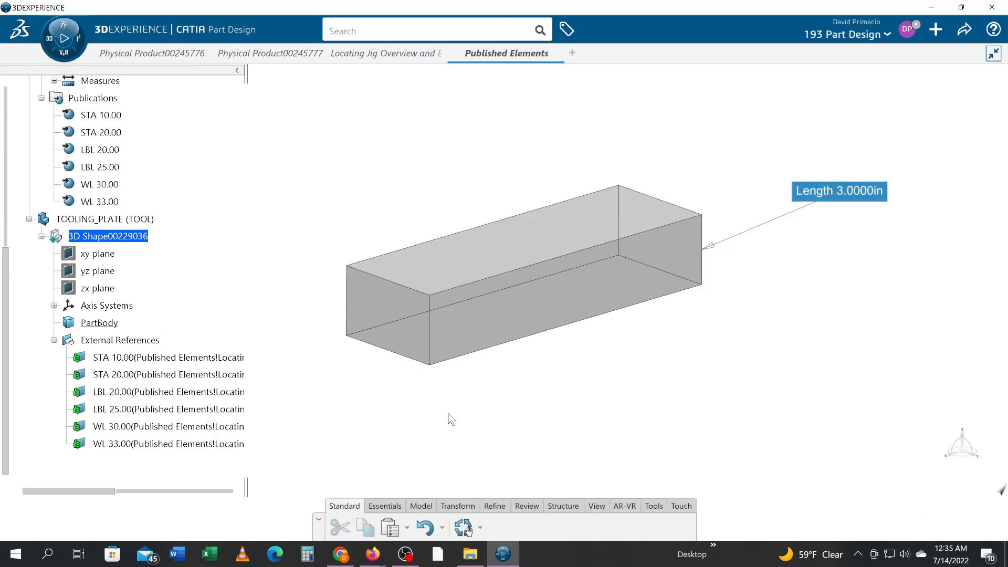
mouse_move(133, 457)
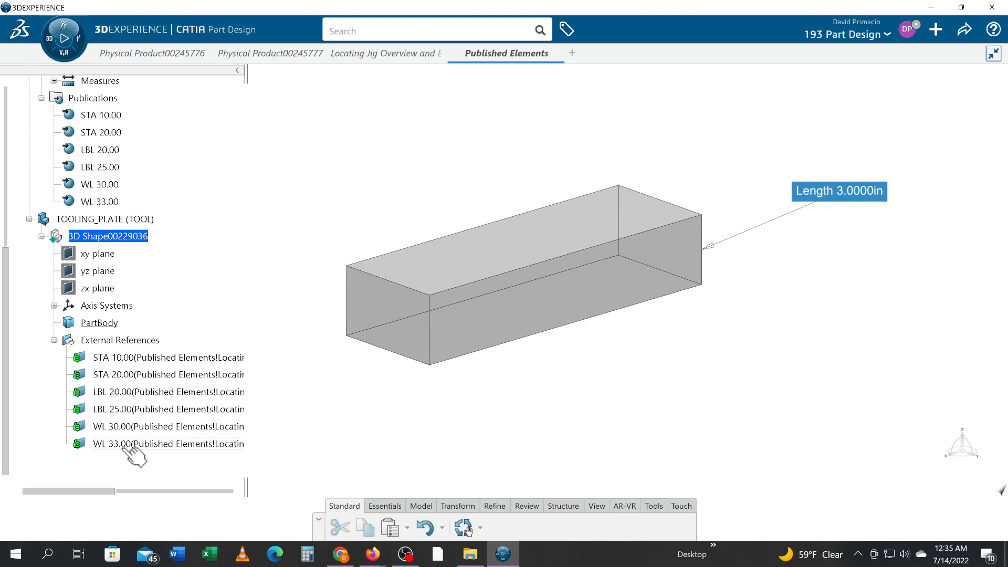
mouse_move(377, 414)
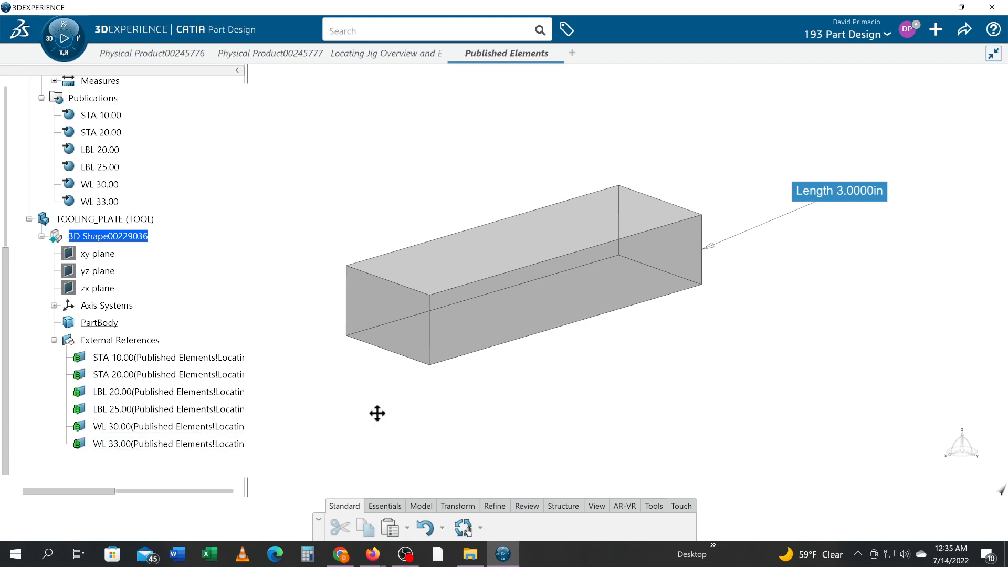
Close Preferences and review the tooling plate's six green External References in the tree and 3D view
left_click_drag(377, 413, 583, 354)
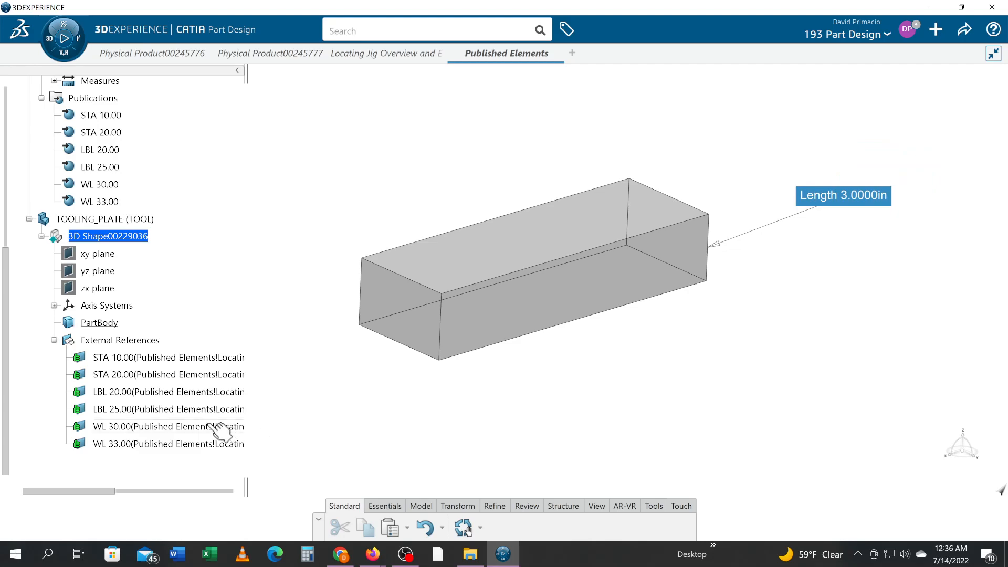
mouse_move(47, 369)
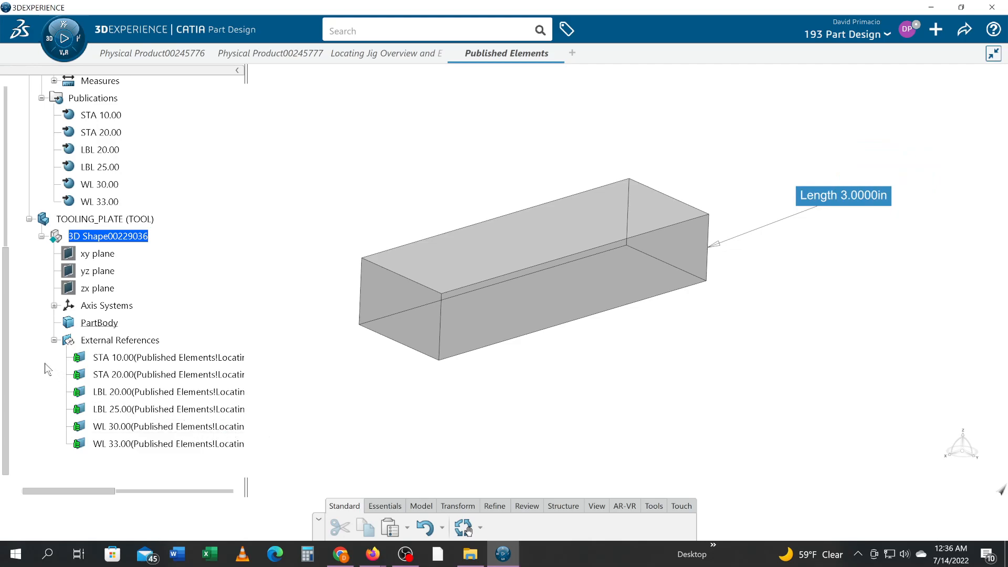
scroll("down", 3)
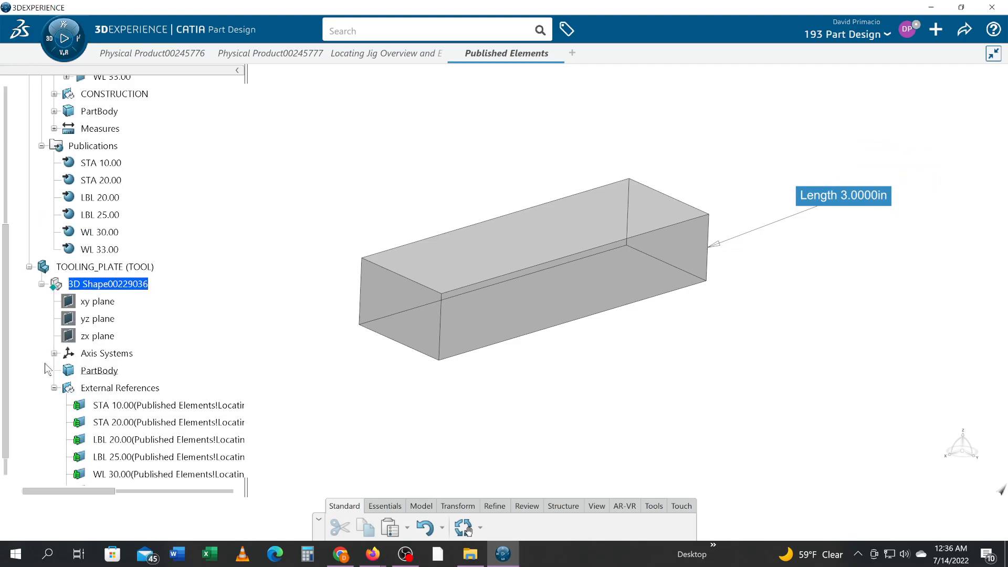
scroll("down", 3)
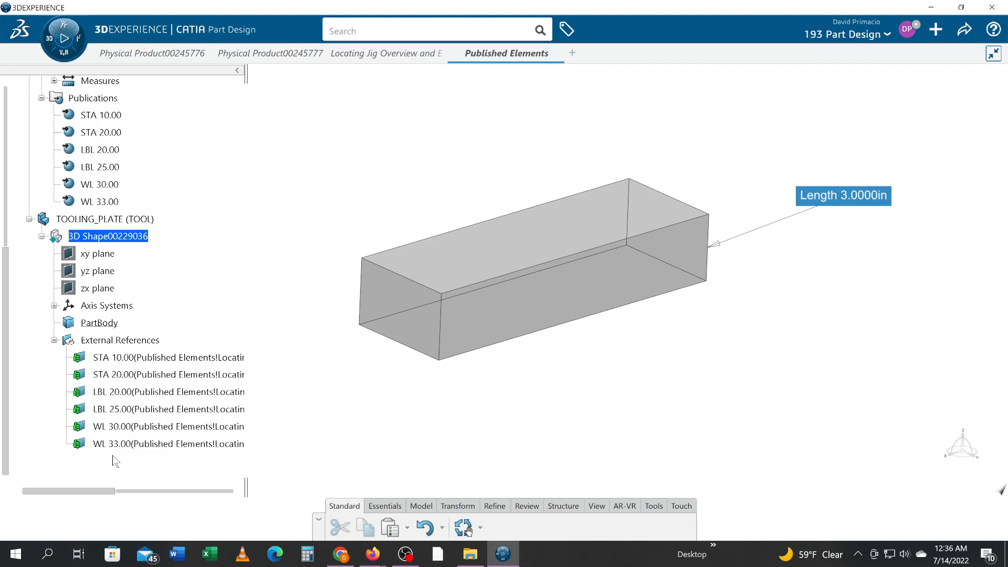
mouse_move(377, 430)
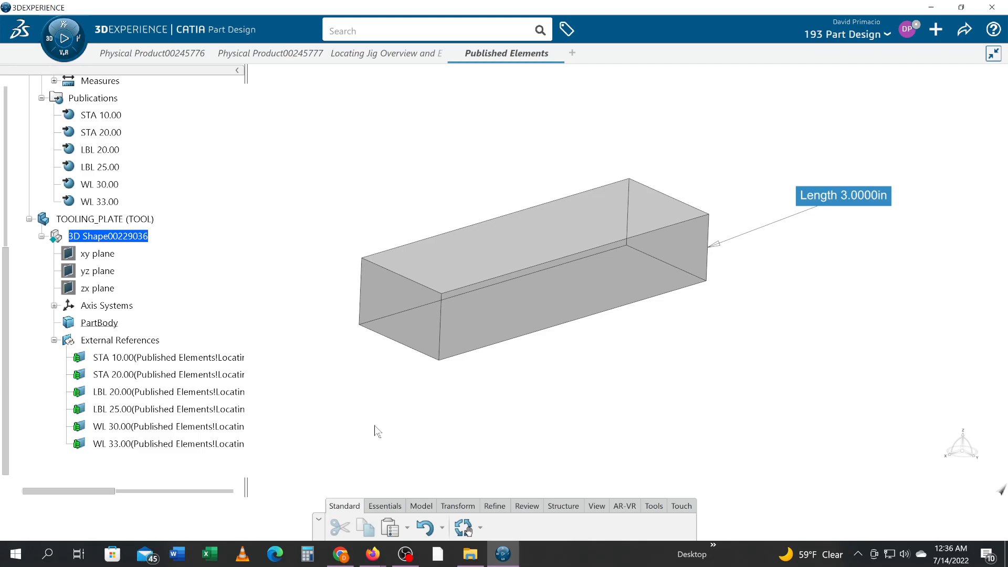
left_click(405, 553)
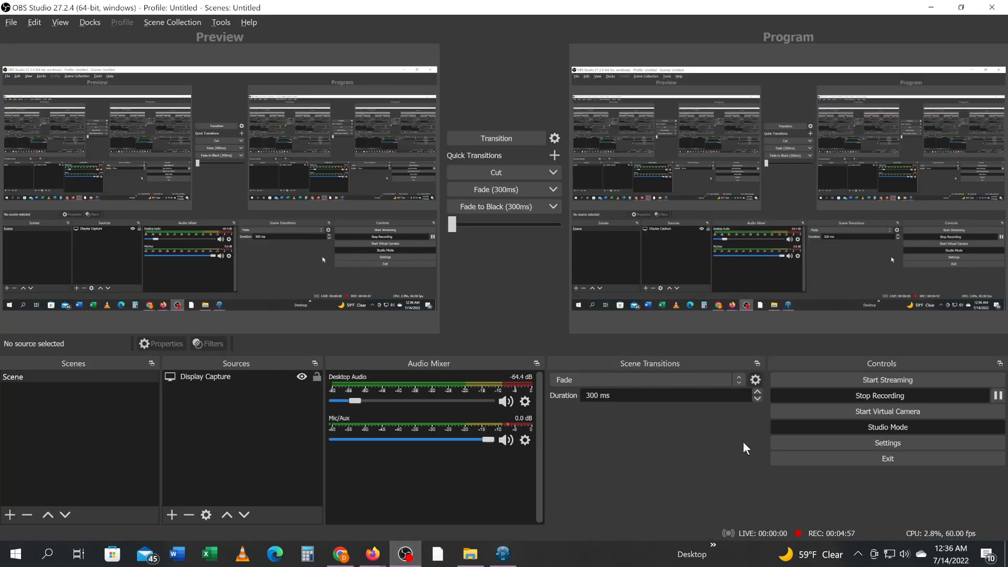
mouse_move(879, 396)
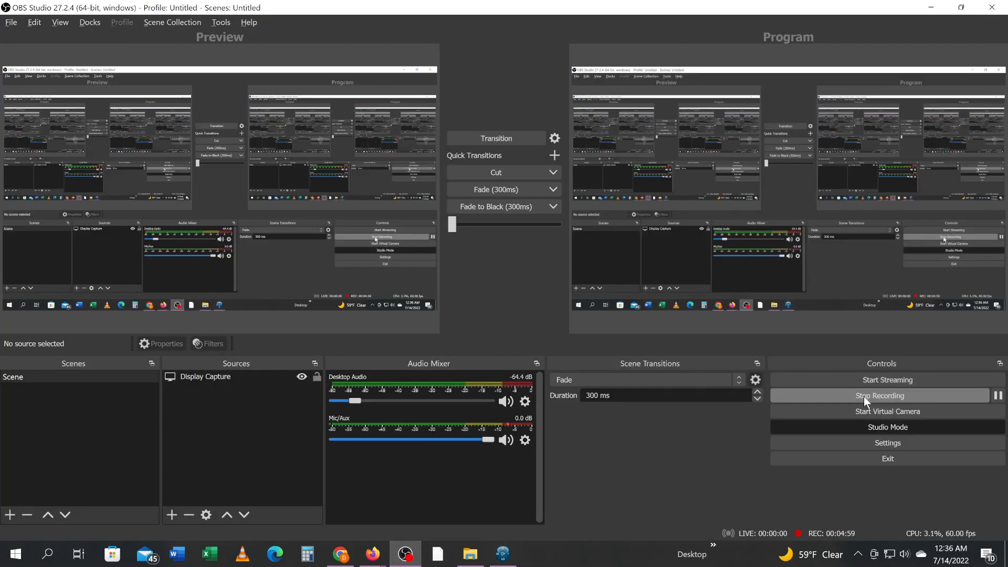